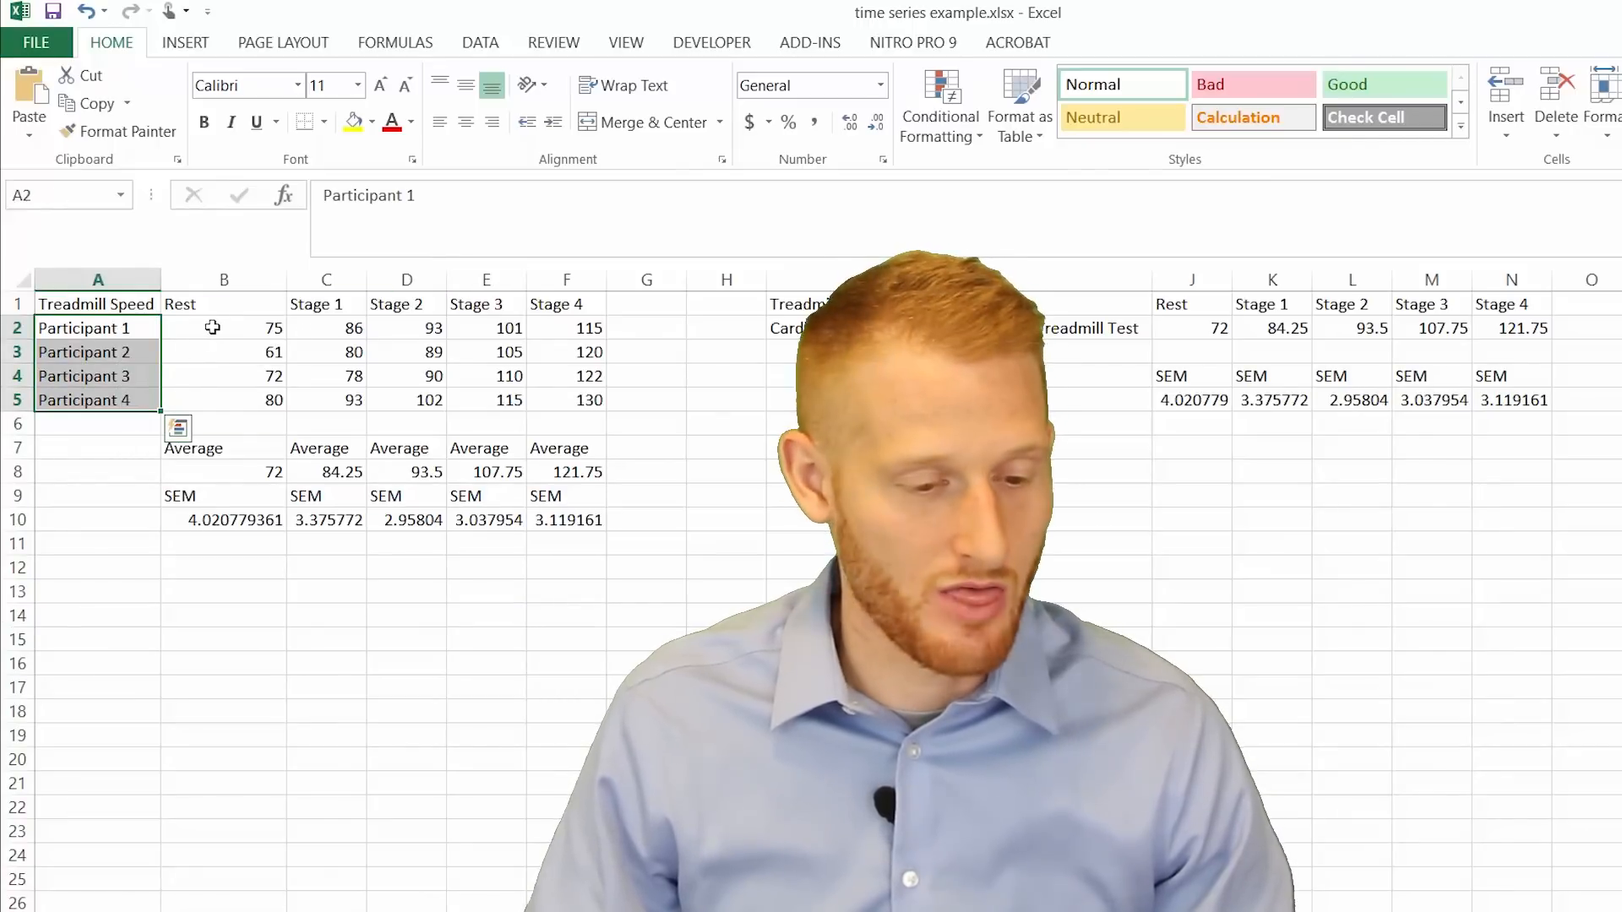
Select A1:F5 with participant names, stage headings and heart rate values
{"action": "left_click_drag", "start_coordinate": [223, 327], "coordinate": [566, 401]}
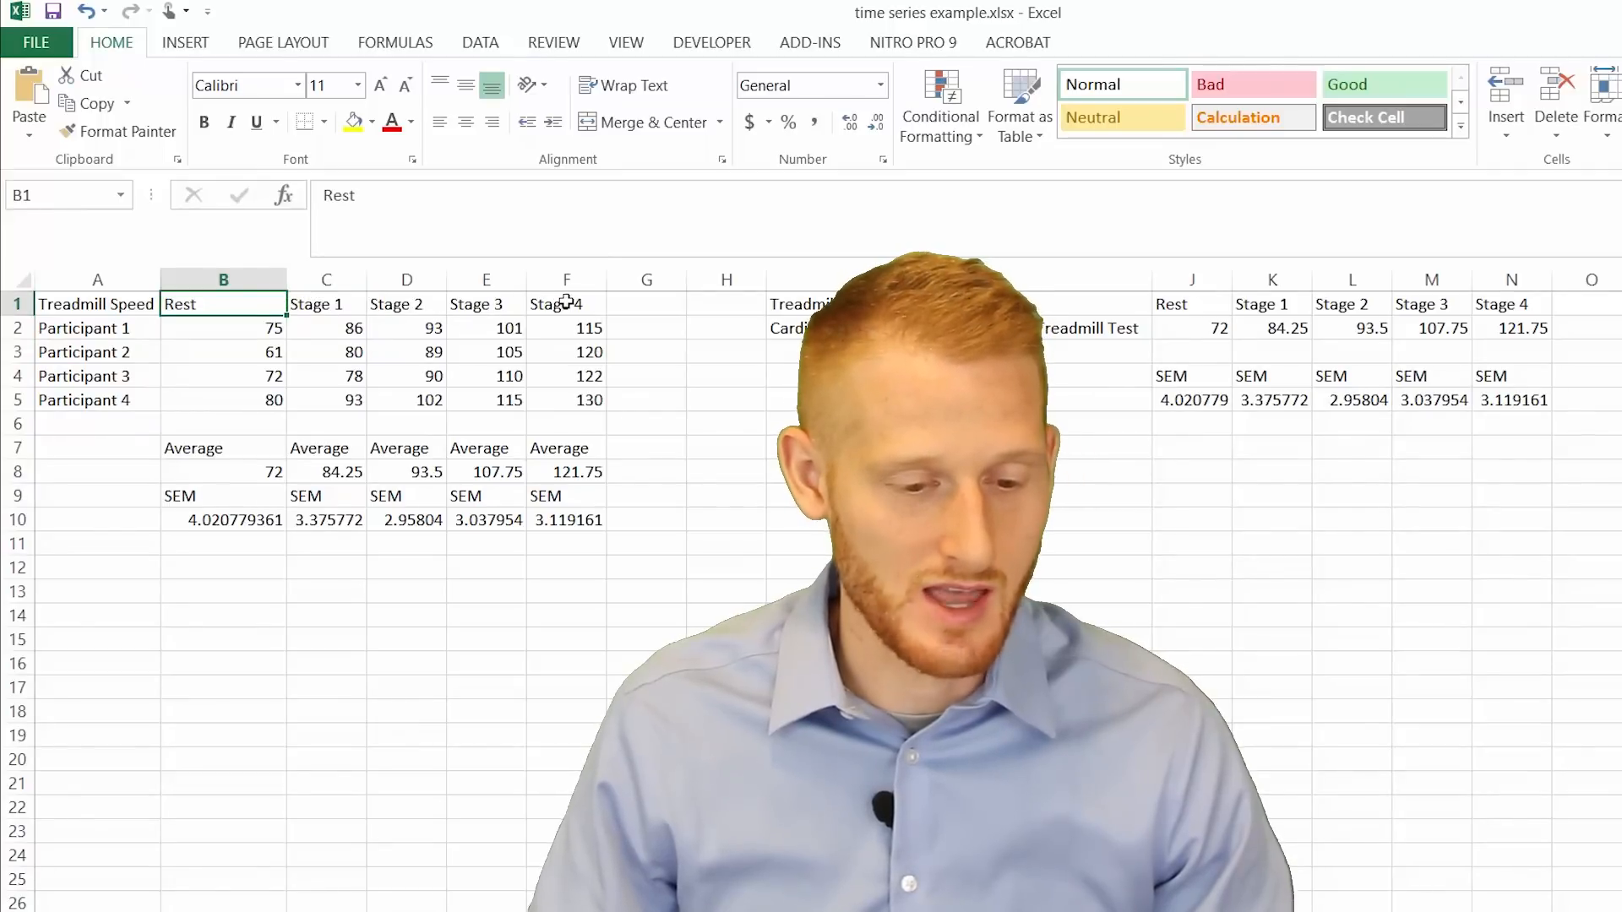
{"action": "left_click", "coordinate": [566, 303]}
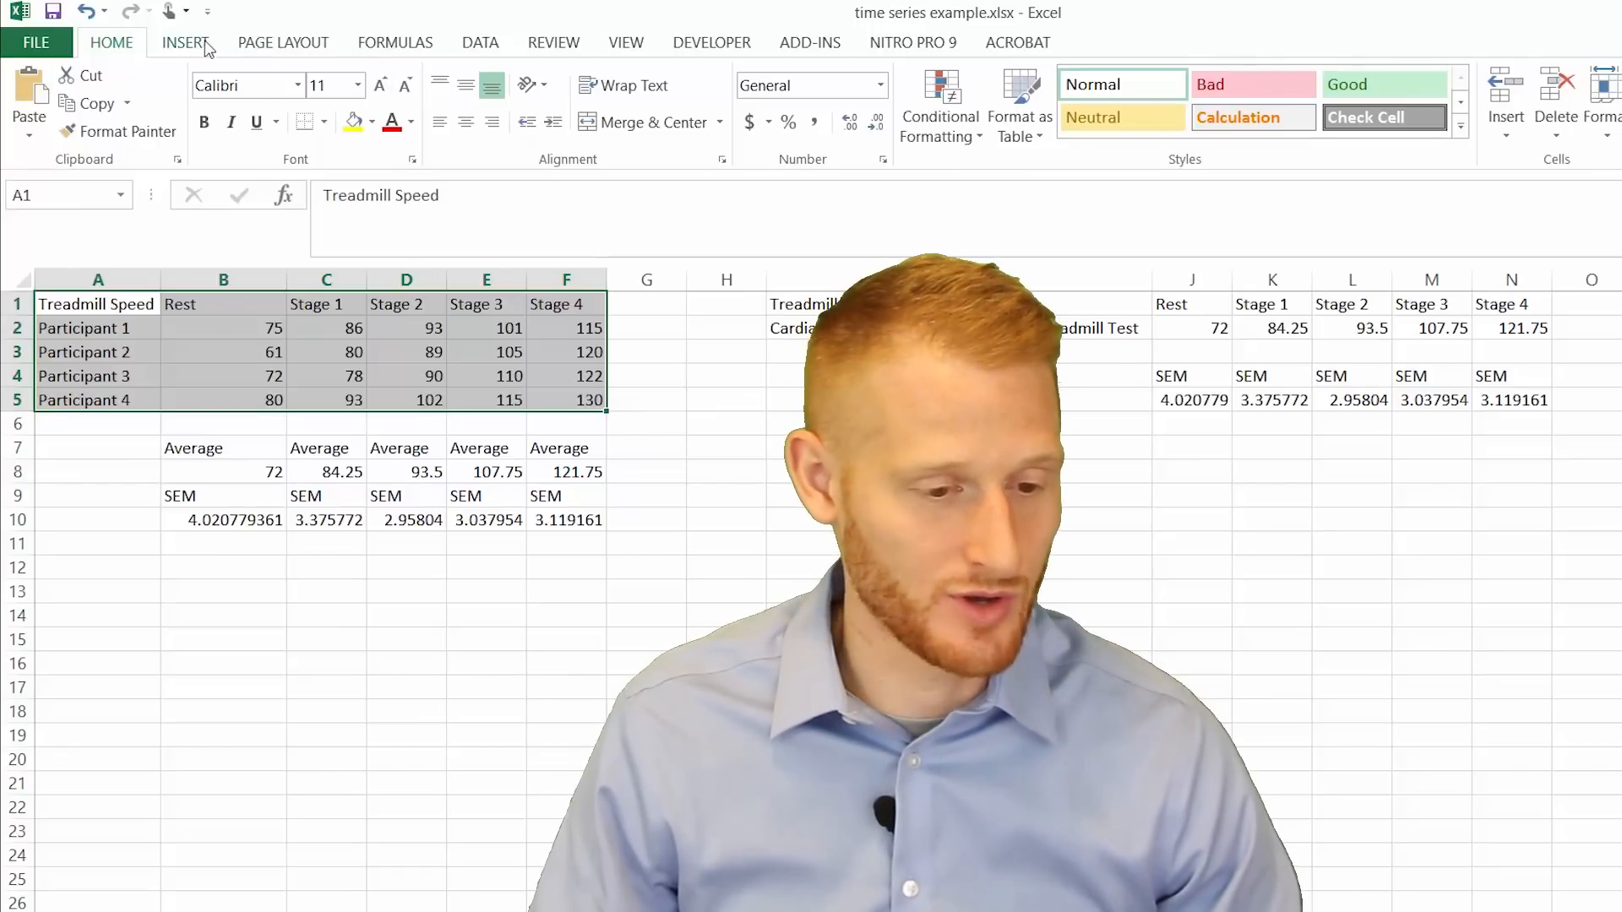
Insert a 2-D line chart of the four participants' heart rates, Rest to Stage 4
{"action": "left_click", "coordinate": [186, 42]}
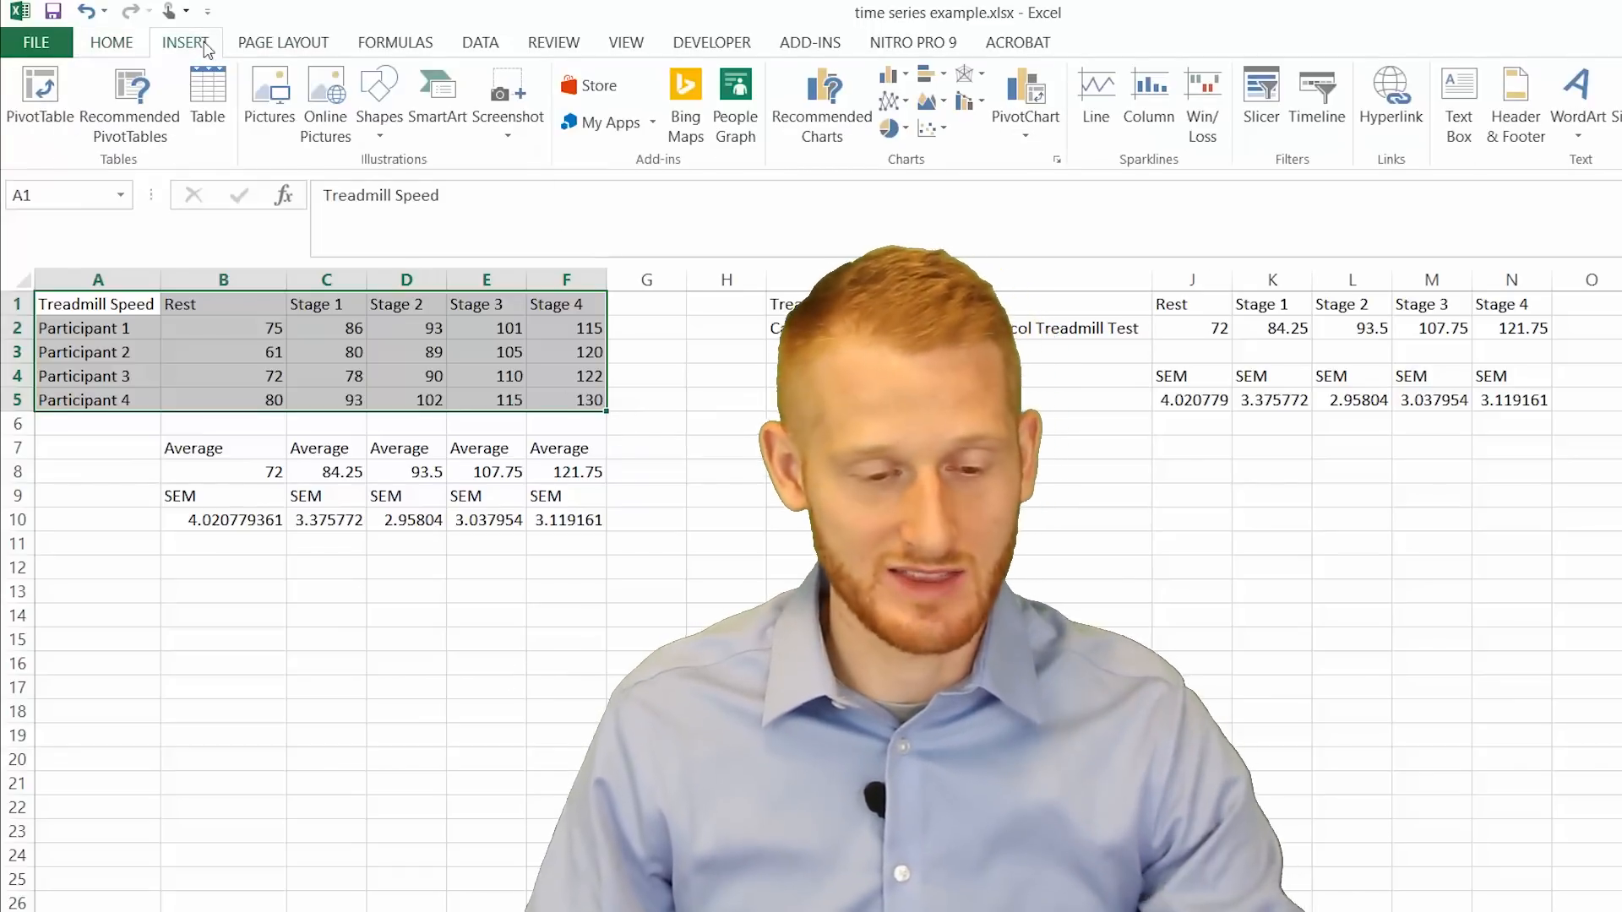
{"action": "mouse_move", "coordinate": [886, 100]}
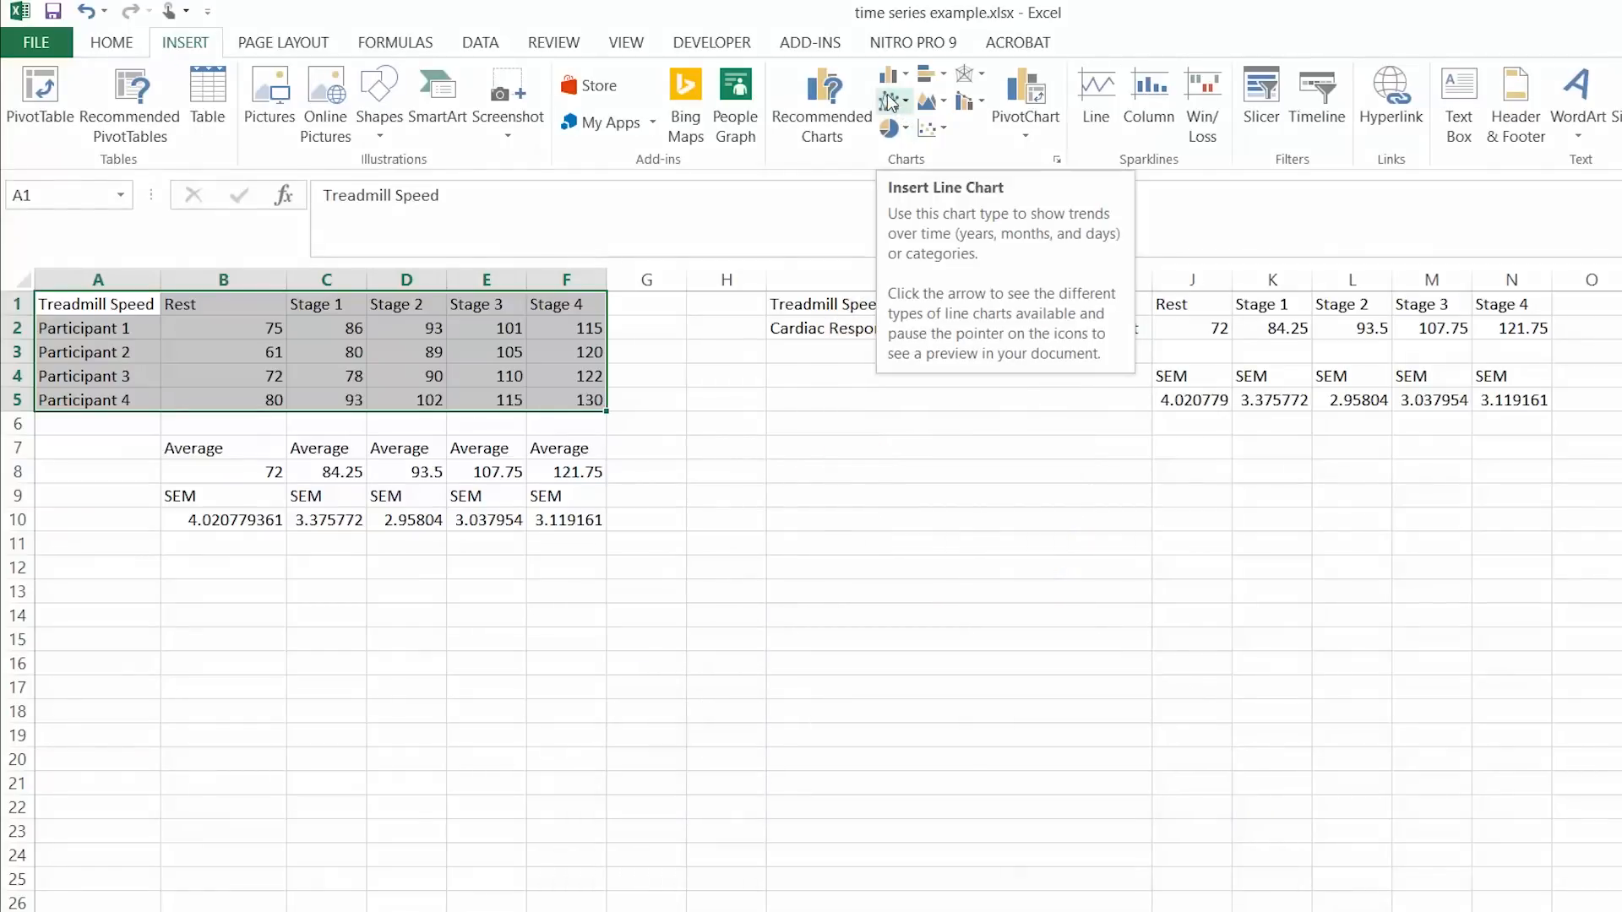
{"action": "mouse_move", "coordinate": [896, 103]}
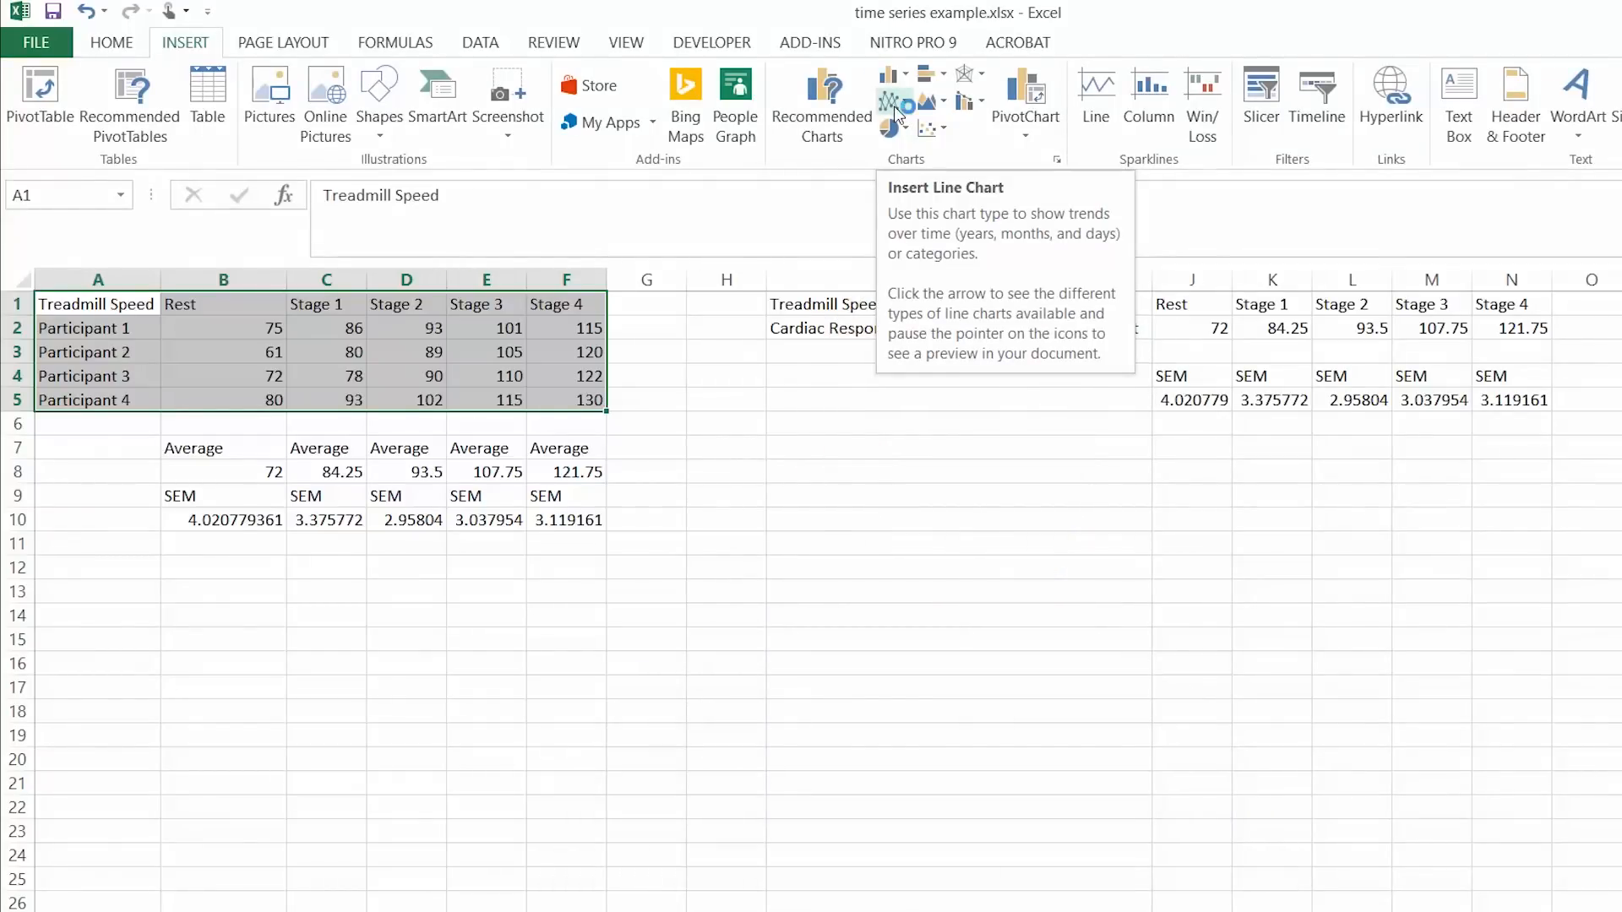
{"action": "left_click", "coordinate": [892, 100]}
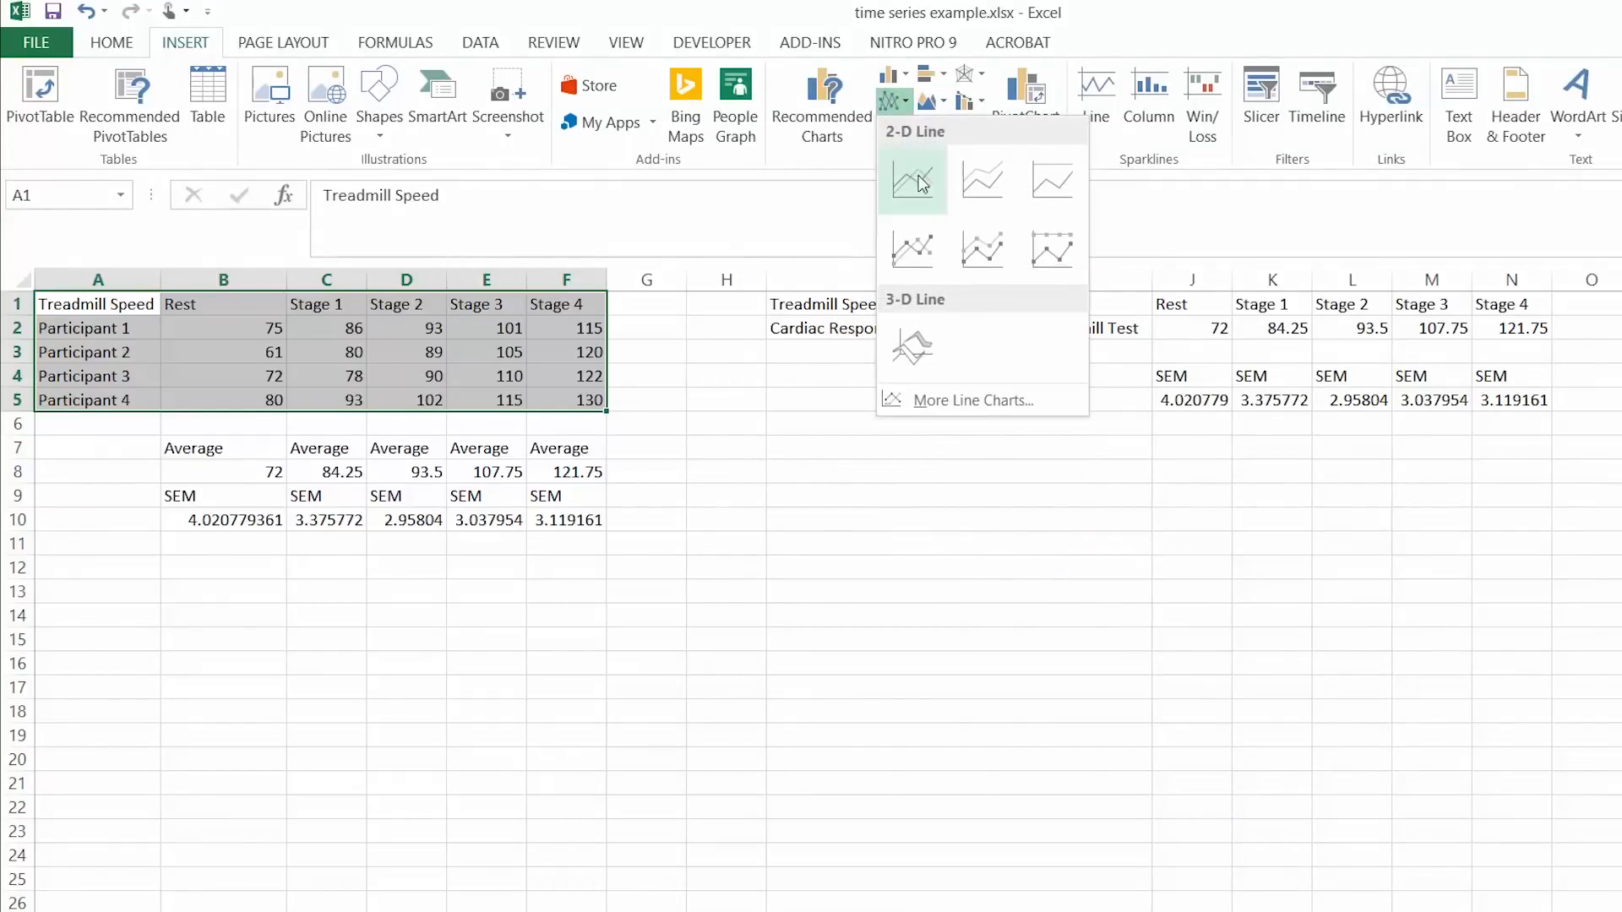
{"action": "left_click", "coordinate": [912, 180]}
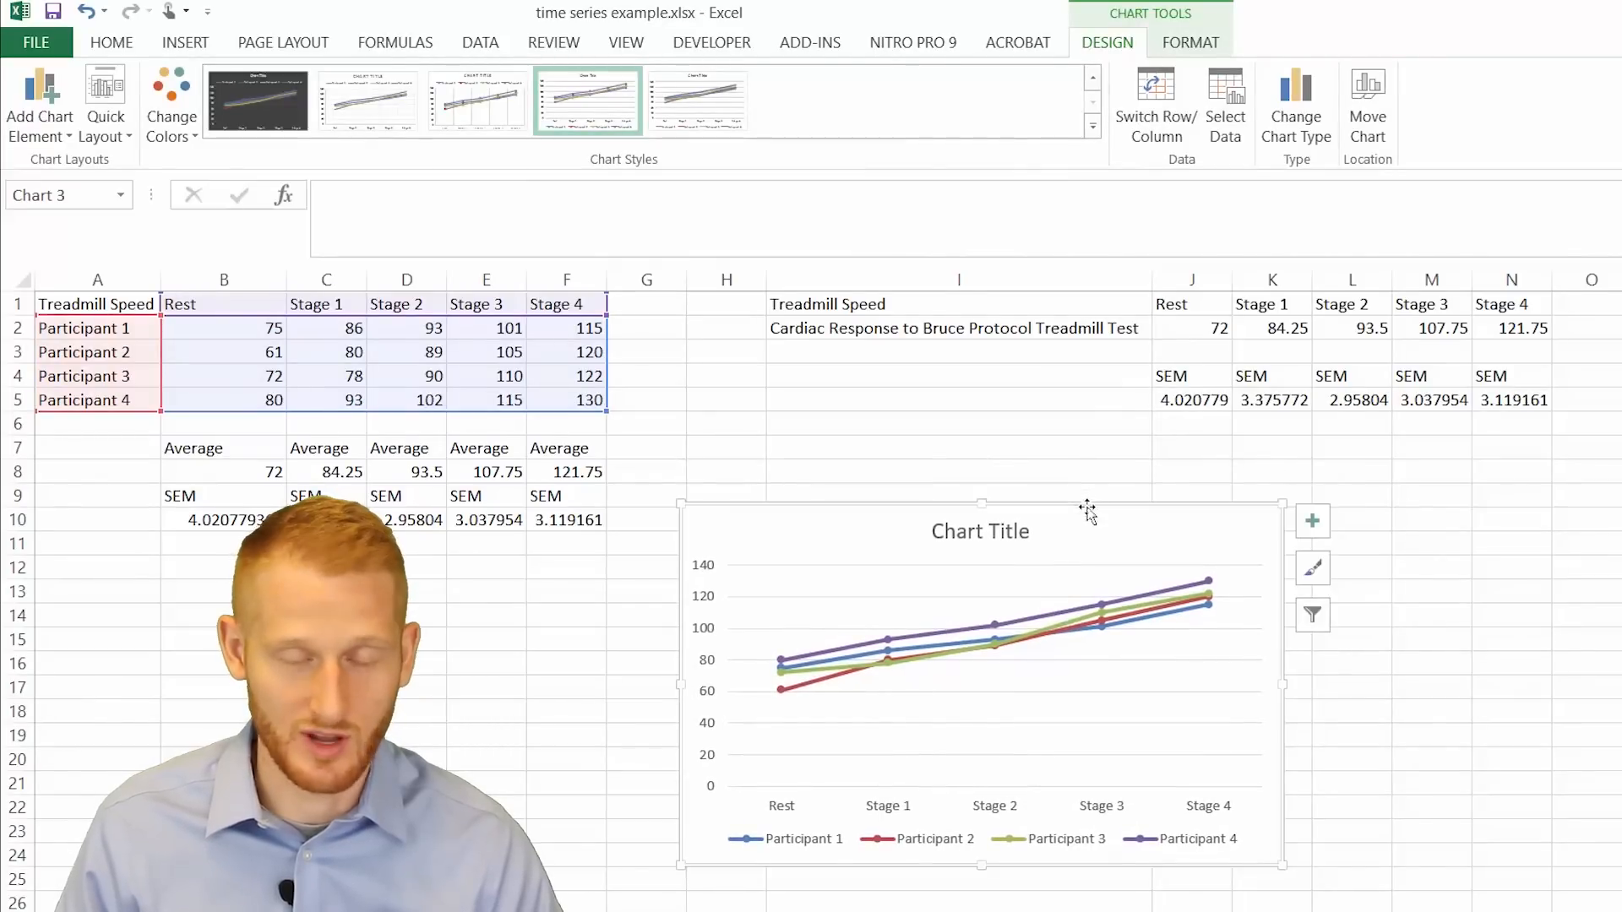
{"action": "mouse_move", "coordinate": [898, 683]}
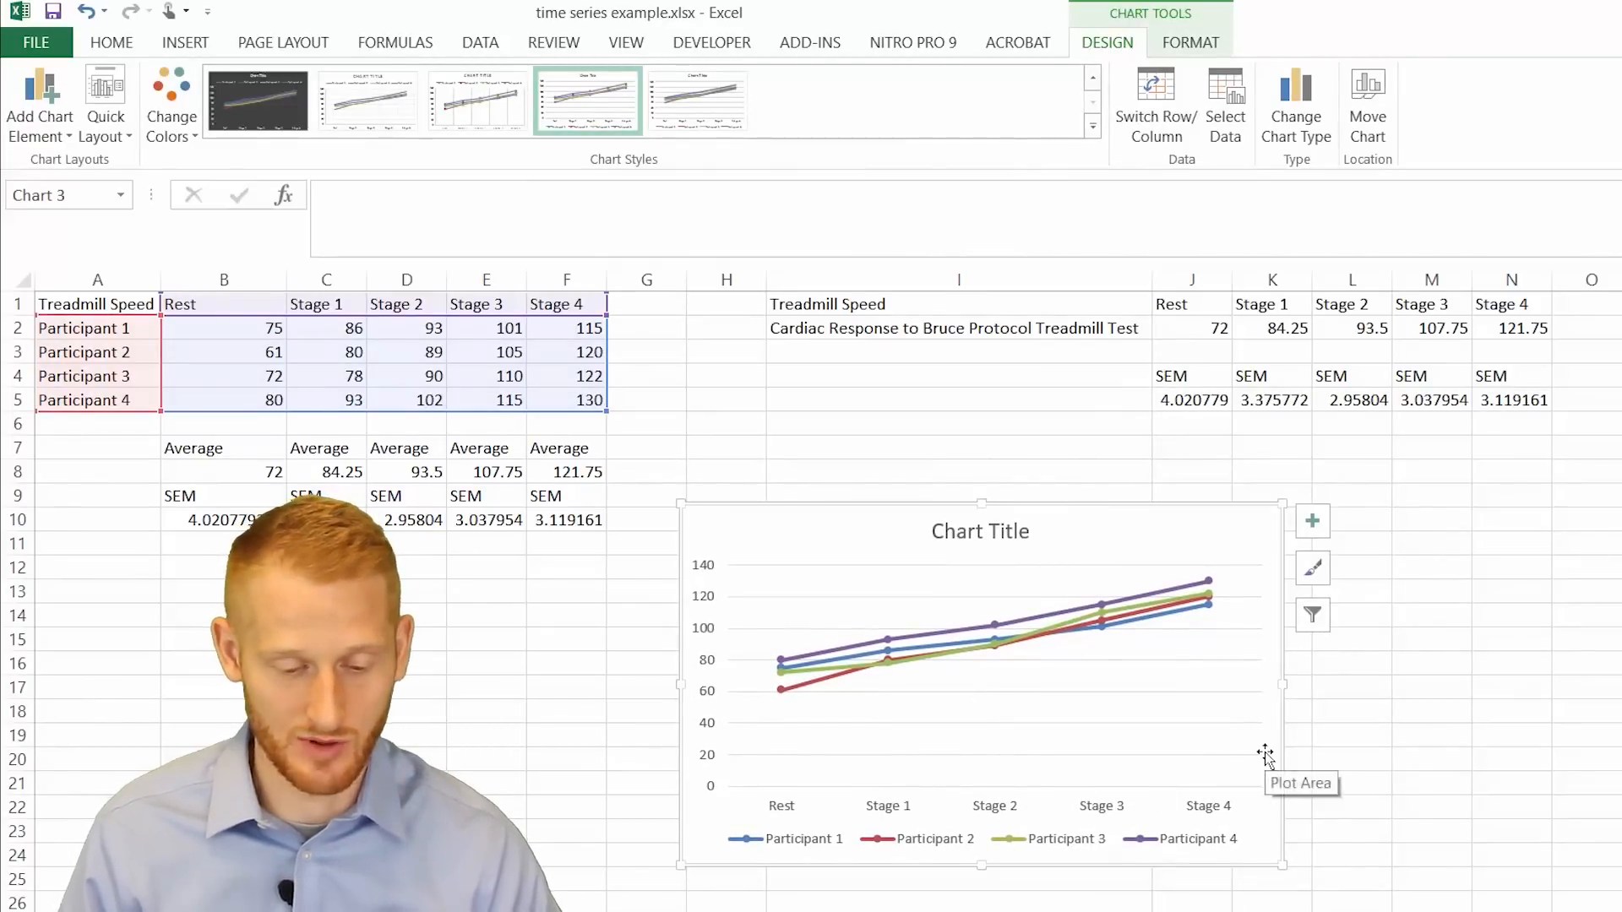
{"action": "mouse_move", "coordinate": [1141, 683]}
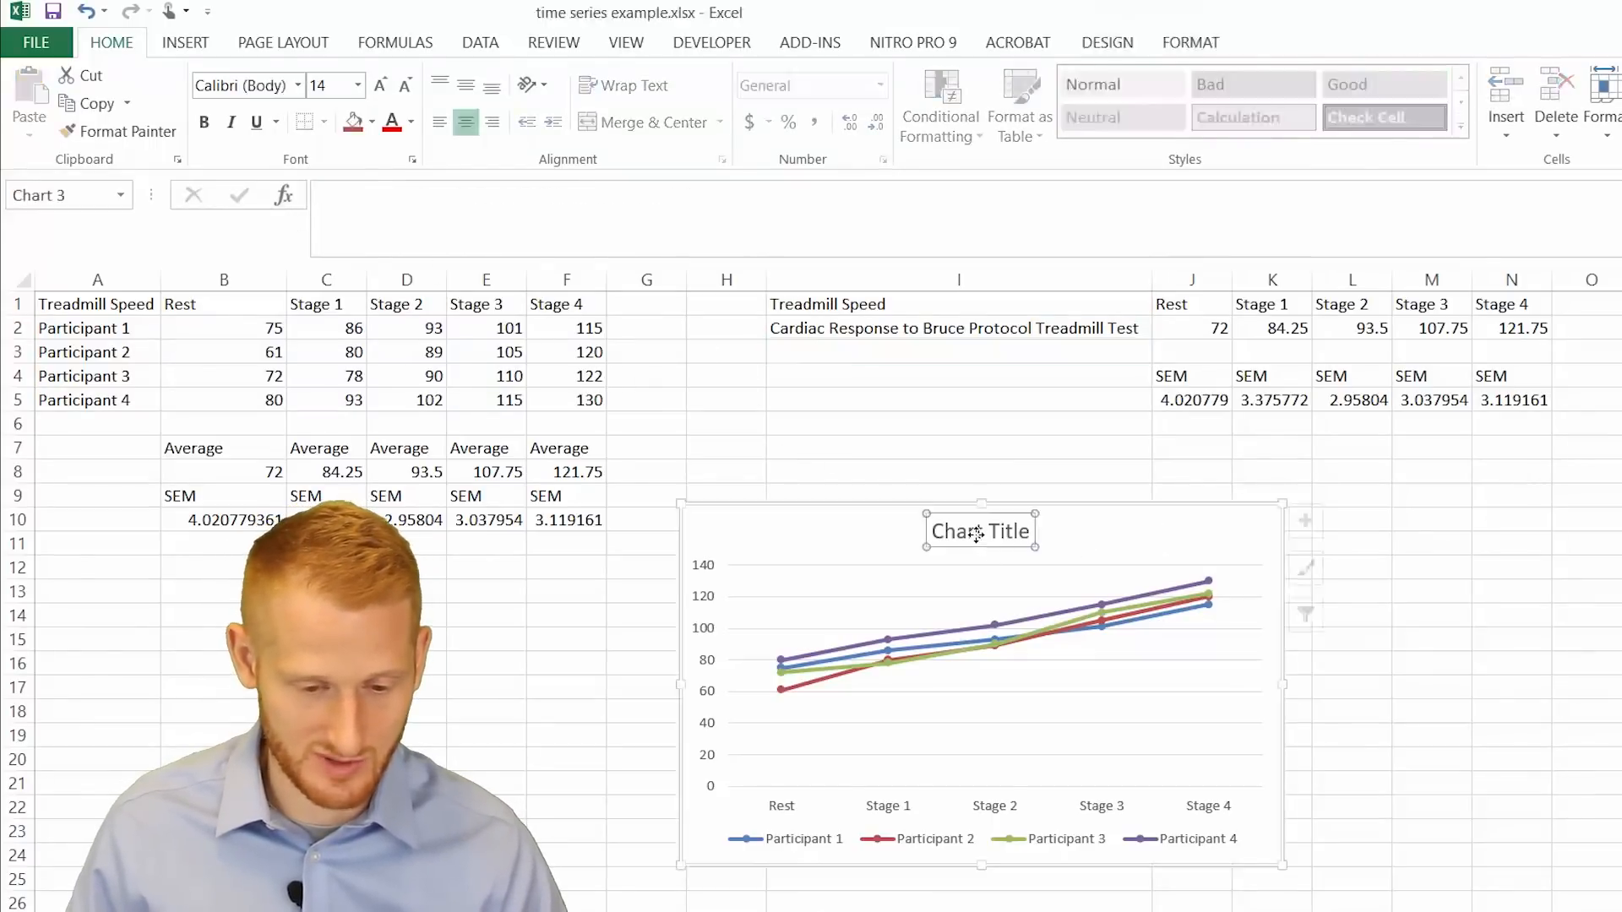
Enter 'Cardiac Response to Bruce Protocol Treadmill Test' as the chart title
{"action": "type", "text": "Cardiac Response to Bruce Protocol Treadmill Test"}
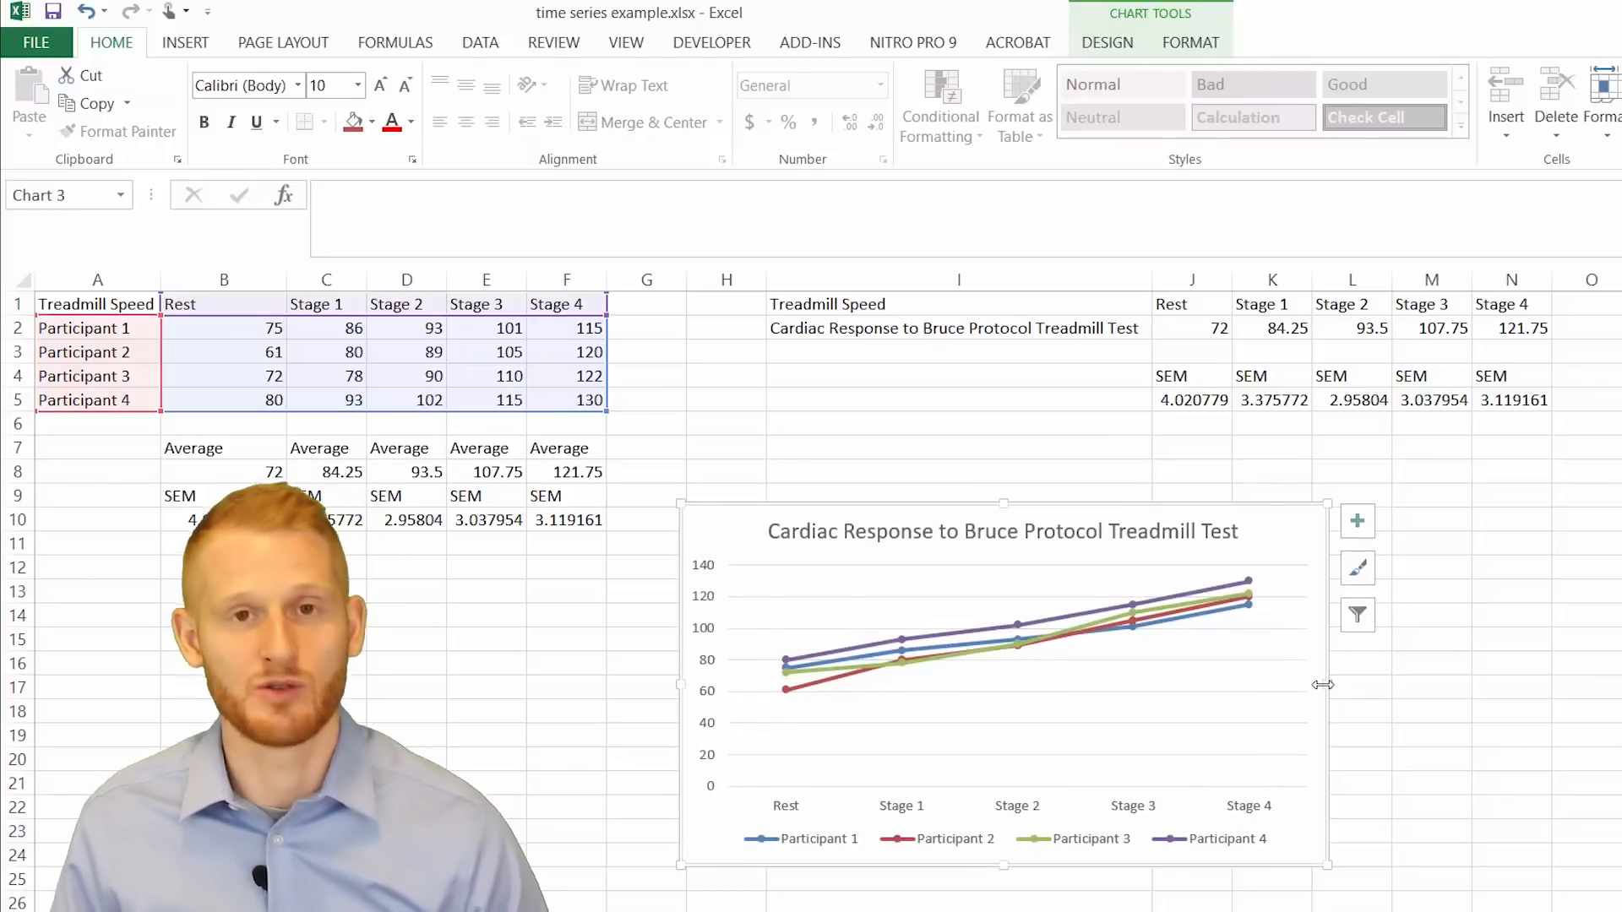
{"action": "mouse_move", "coordinate": [914, 575]}
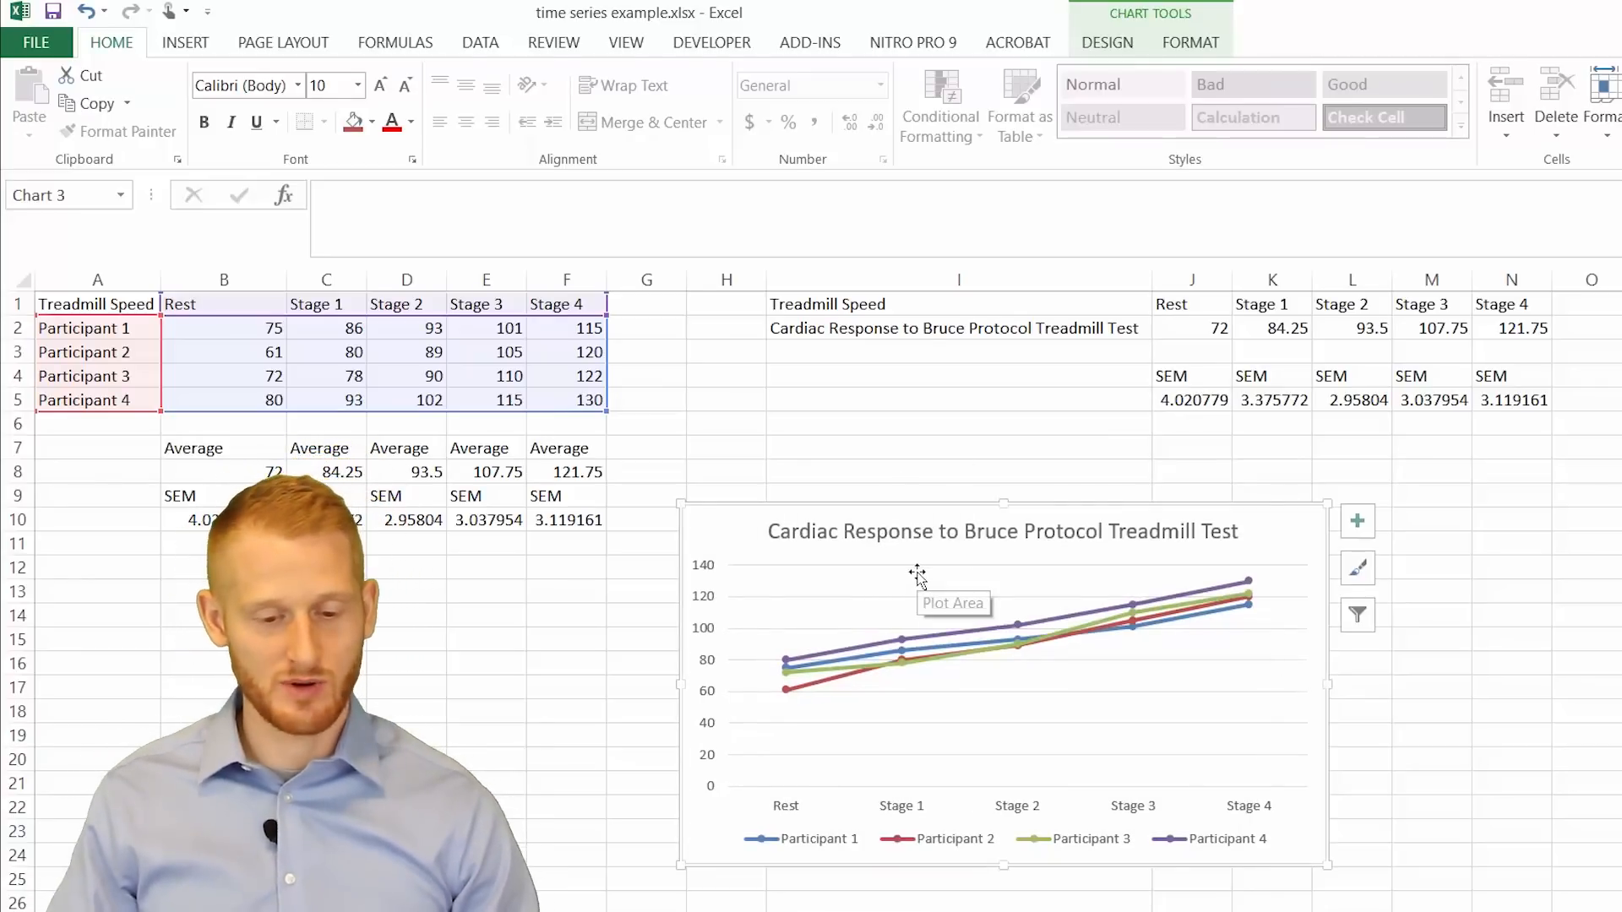
{"action": "mouse_move", "coordinate": [1130, 638]}
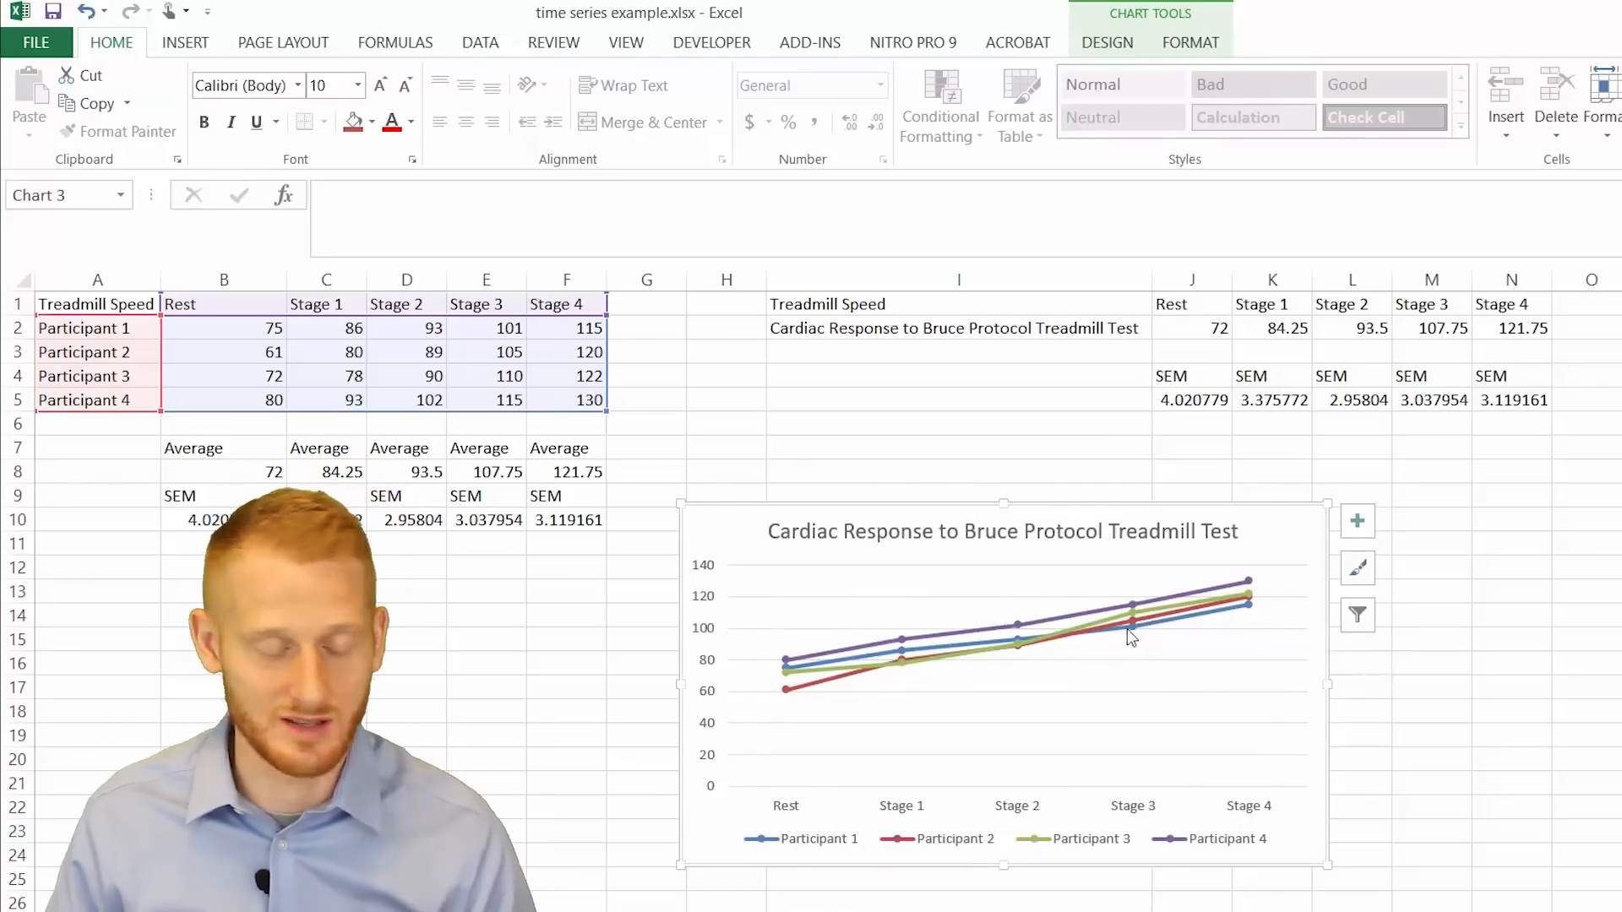
{"action": "mouse_move", "coordinate": [1128, 635]}
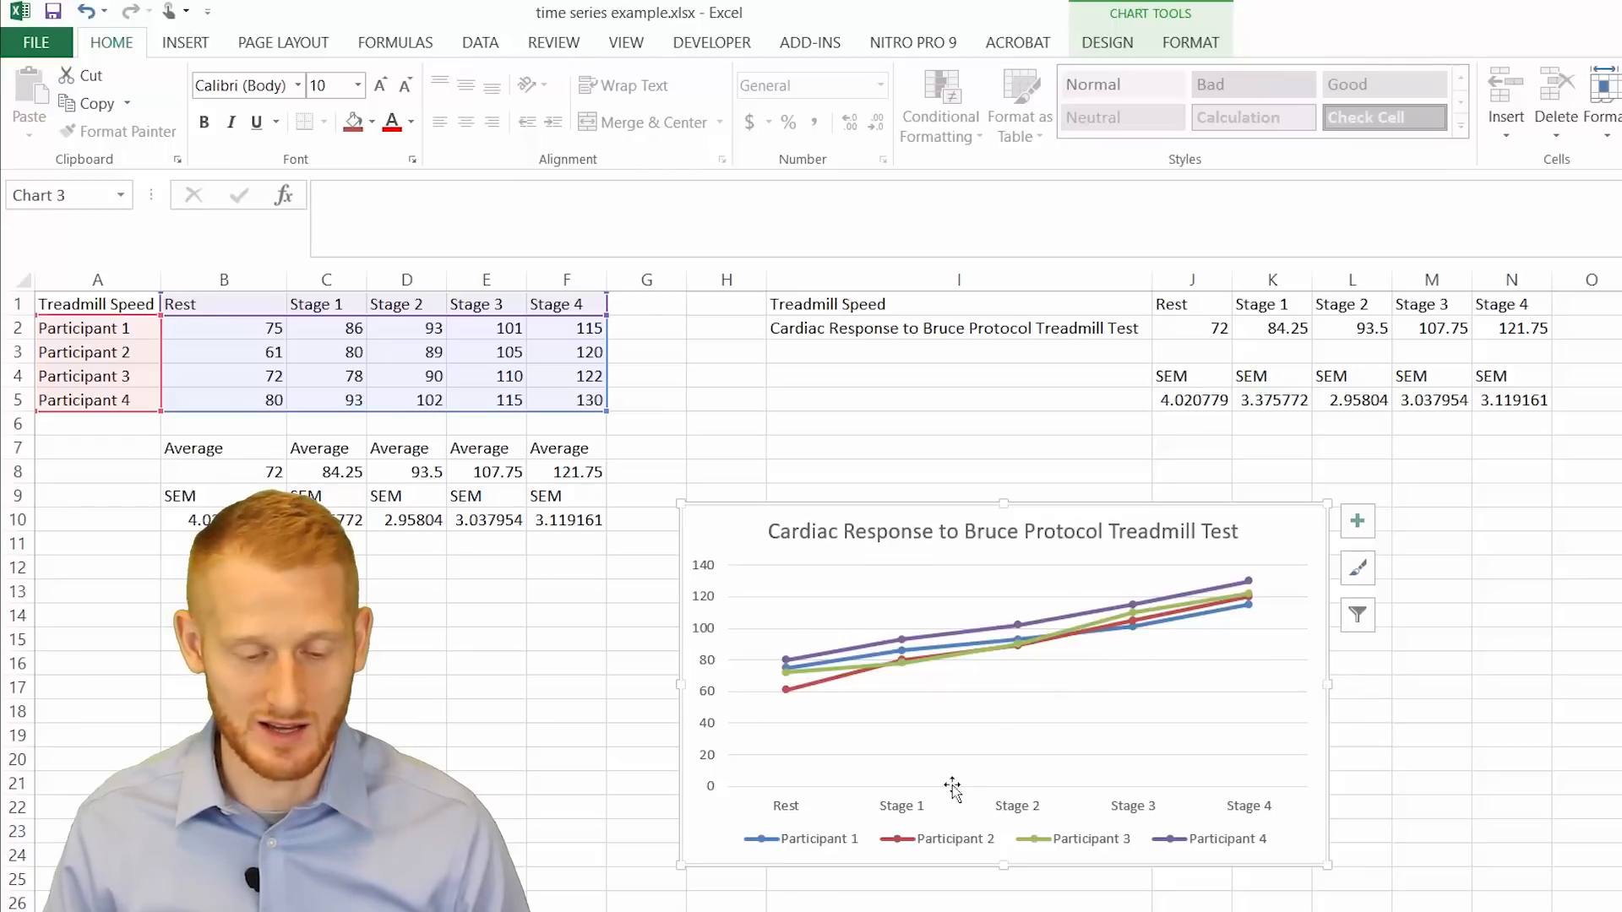
{"action": "mouse_move", "coordinate": [784, 817]}
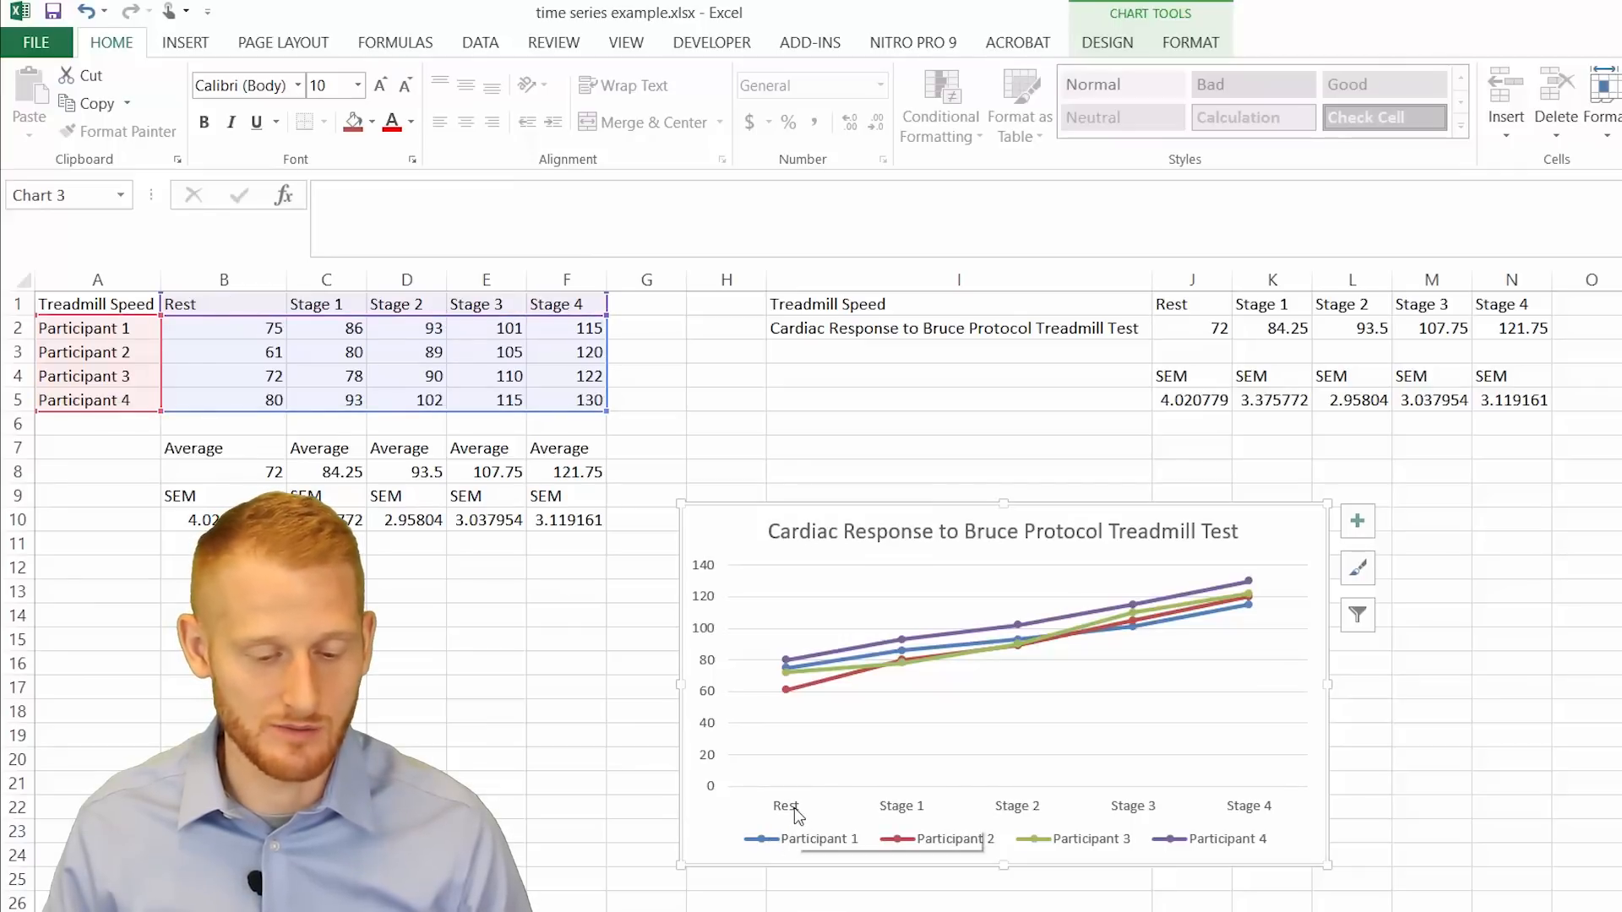
{"action": "mouse_move", "coordinate": [904, 817]}
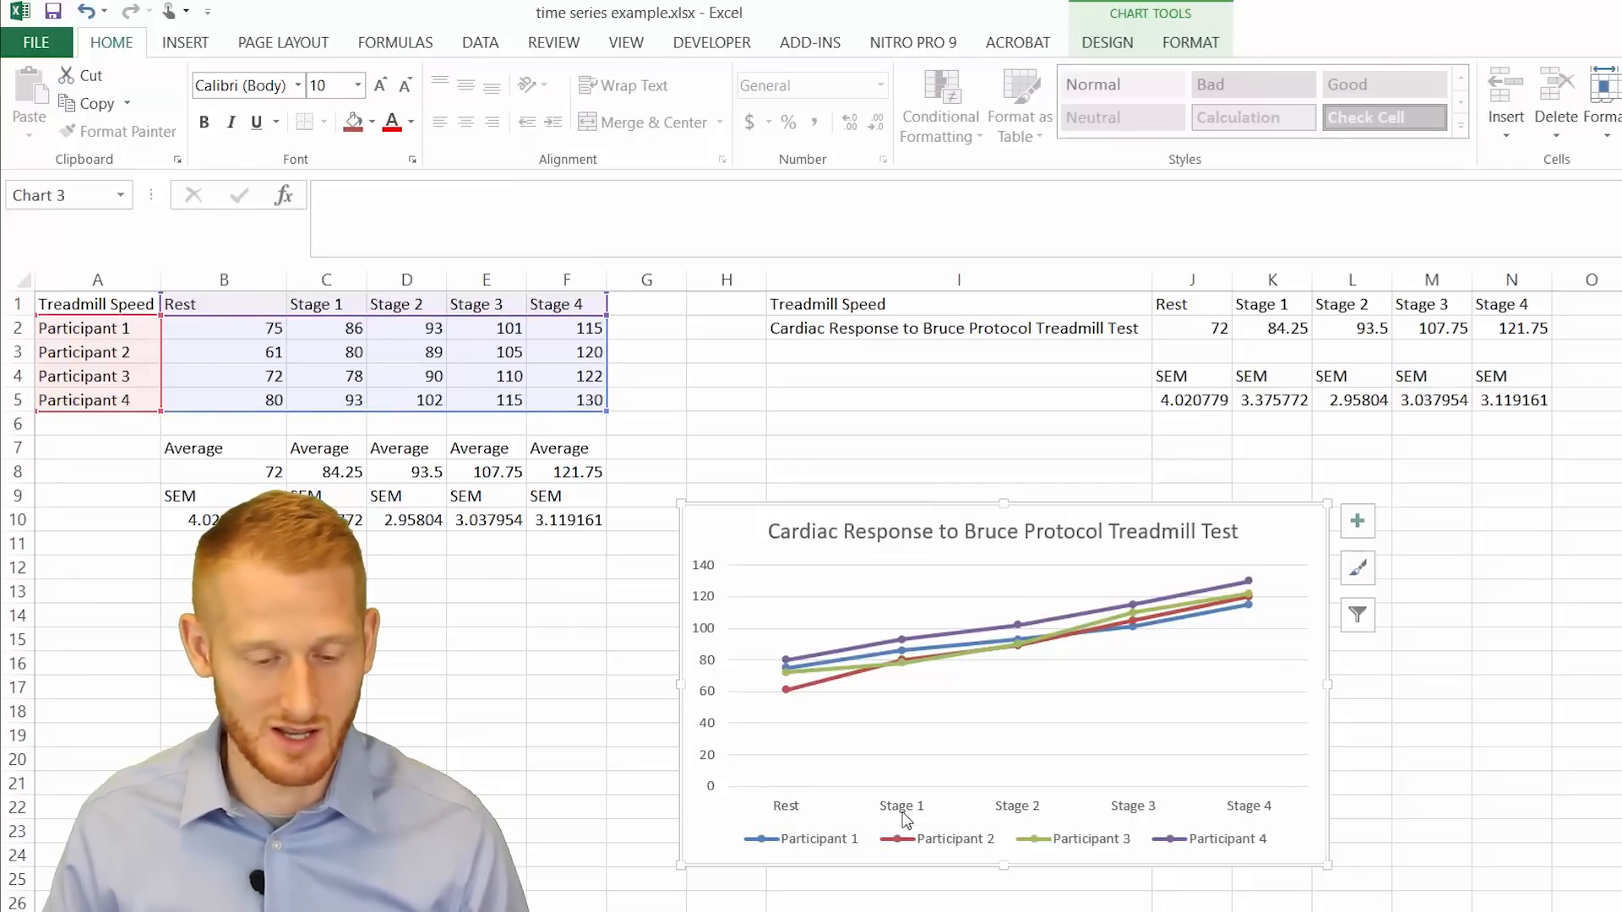
{"action": "mouse_move", "coordinate": [1252, 817]}
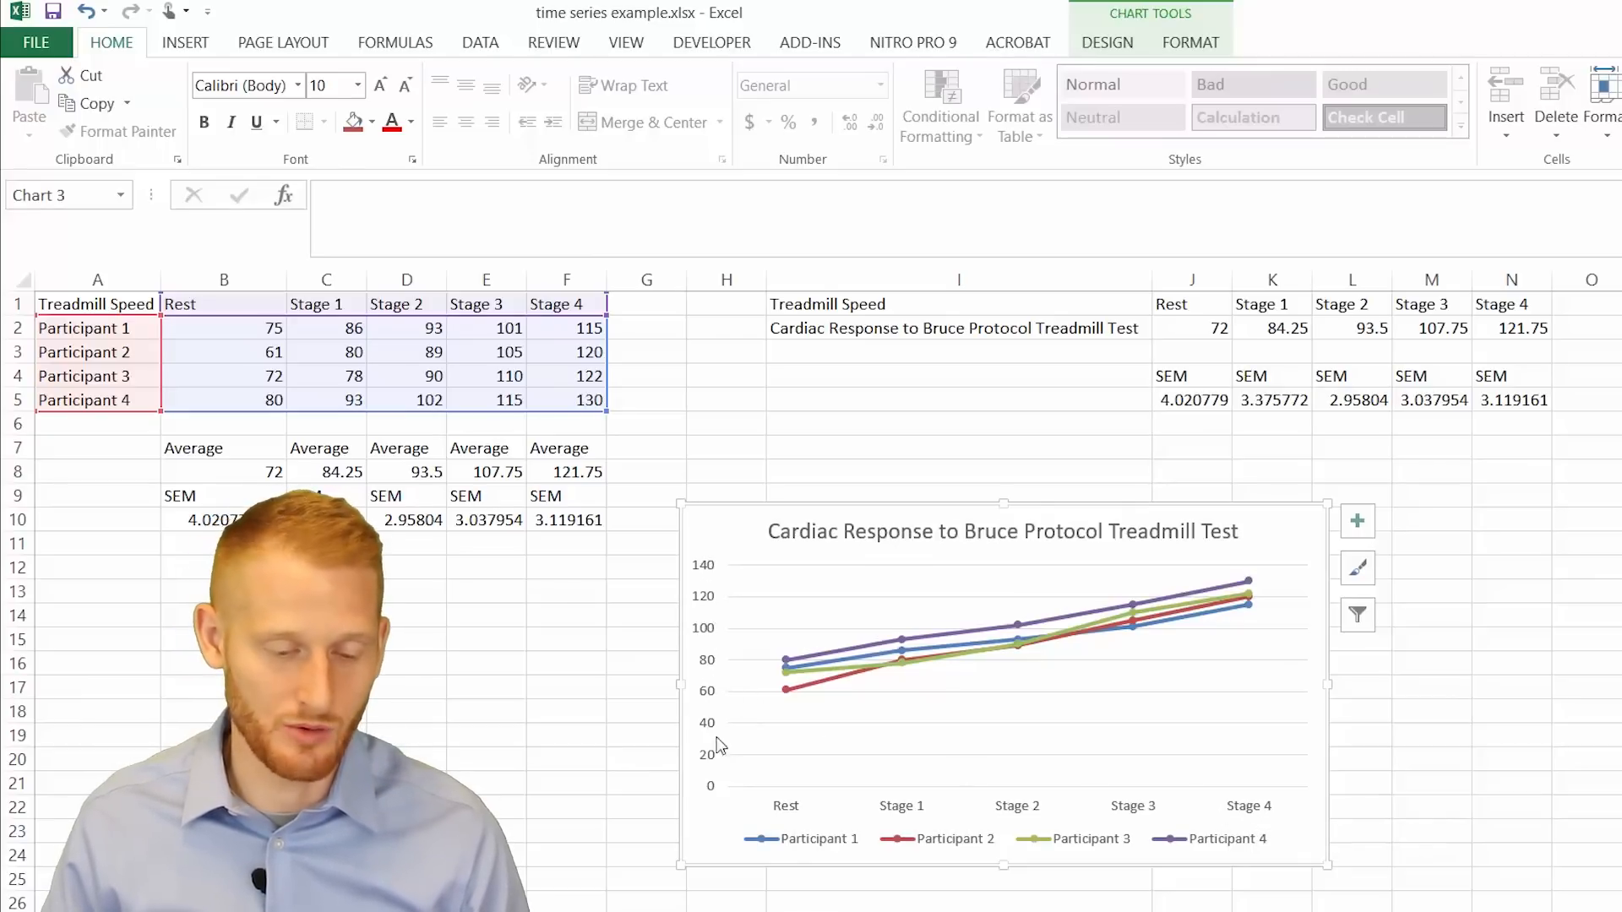
{"action": "mouse_move", "coordinate": [708, 521]}
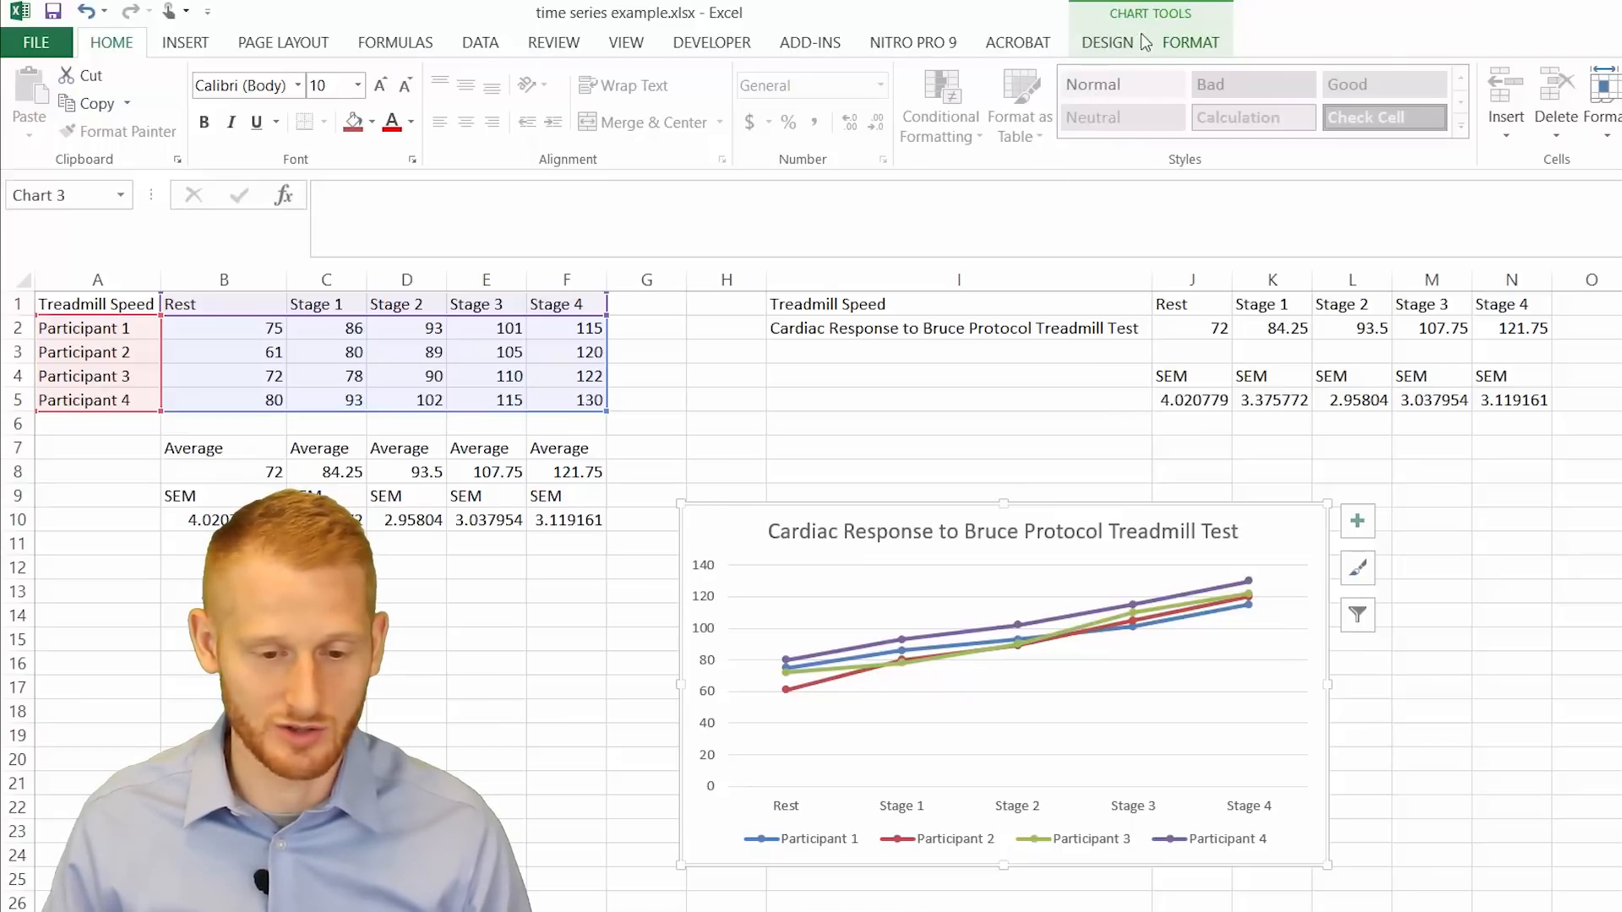
Add a primary vertical axis title to the participant chart for Heart Rate (bpm)
{"action": "left_click", "coordinate": [1106, 43]}
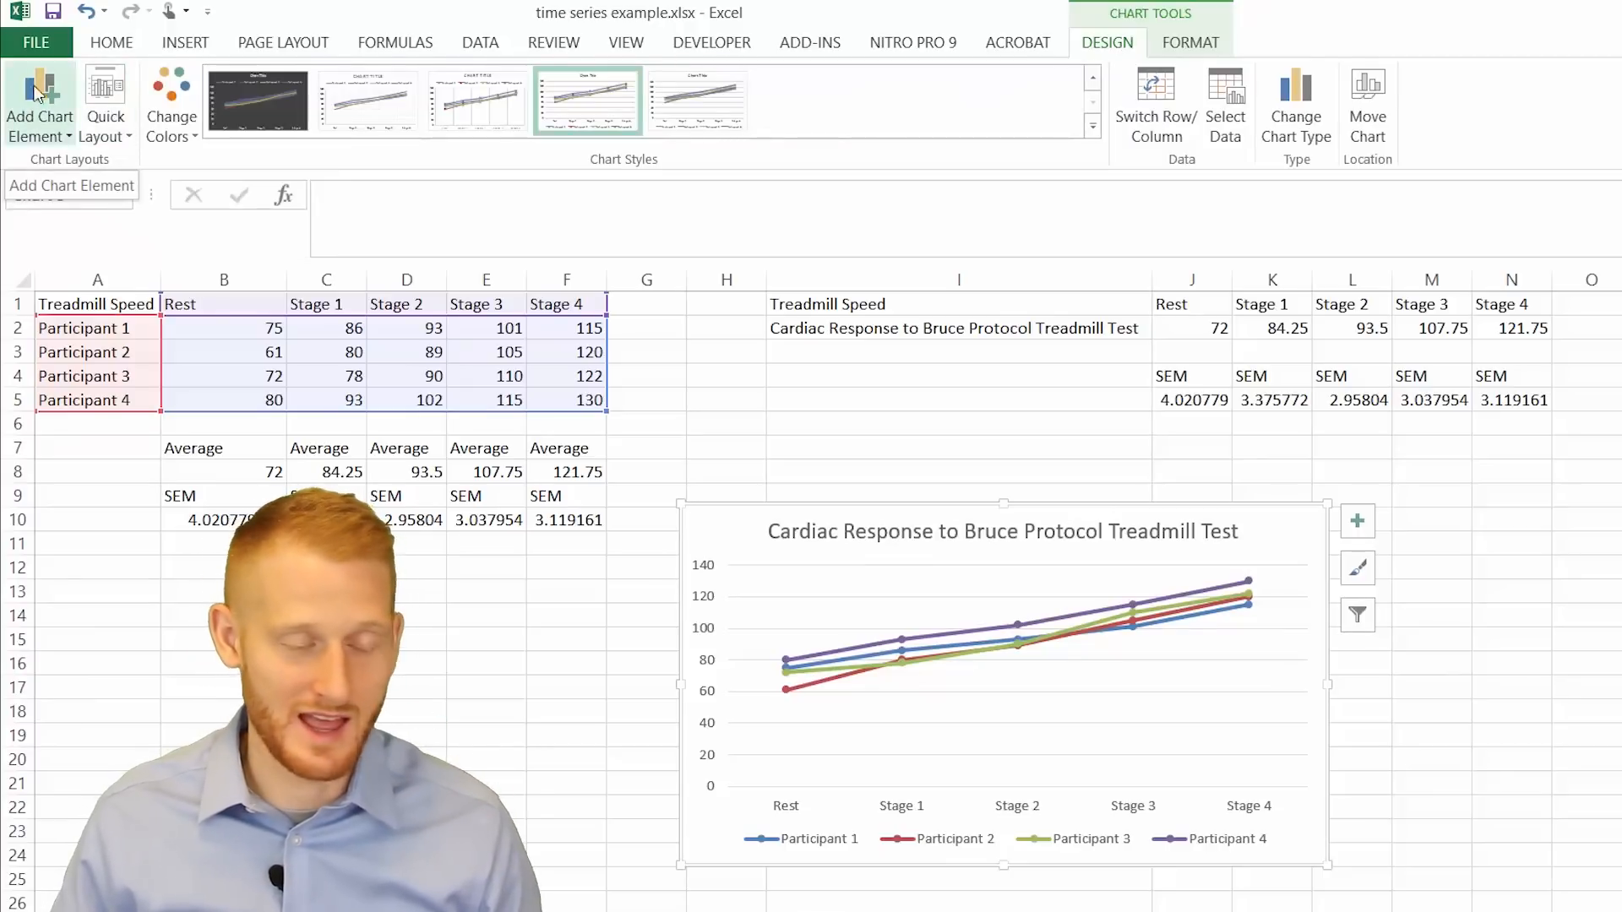
{"action": "left_click", "coordinate": [40, 103]}
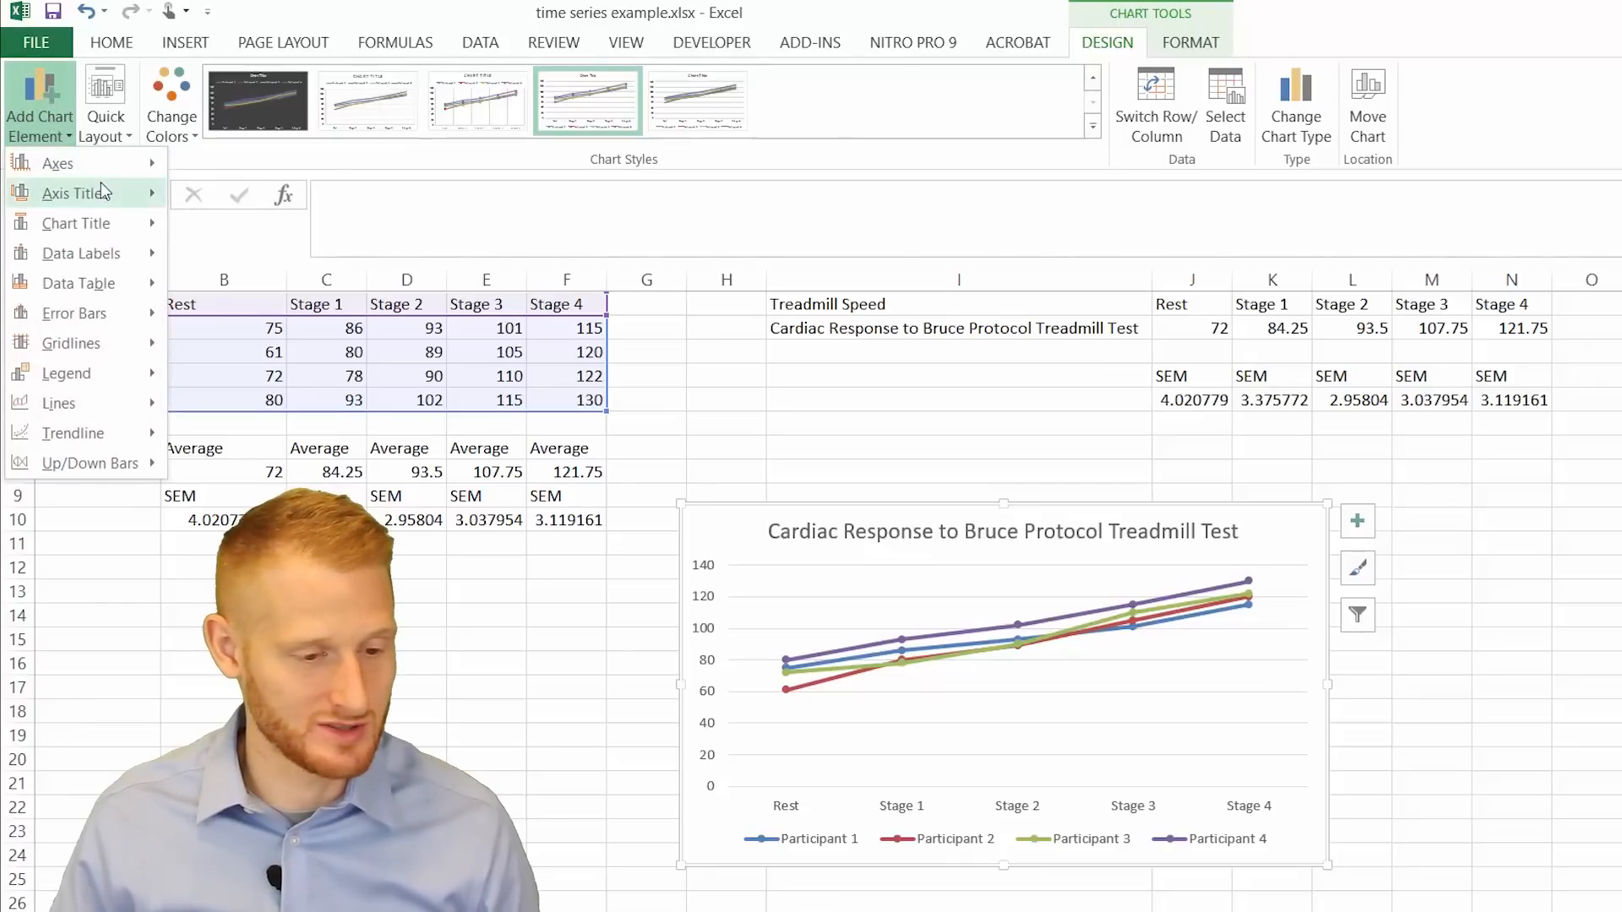
{"action": "left_click", "coordinate": [280, 258]}
{"action": "type", "text": "Heart"}
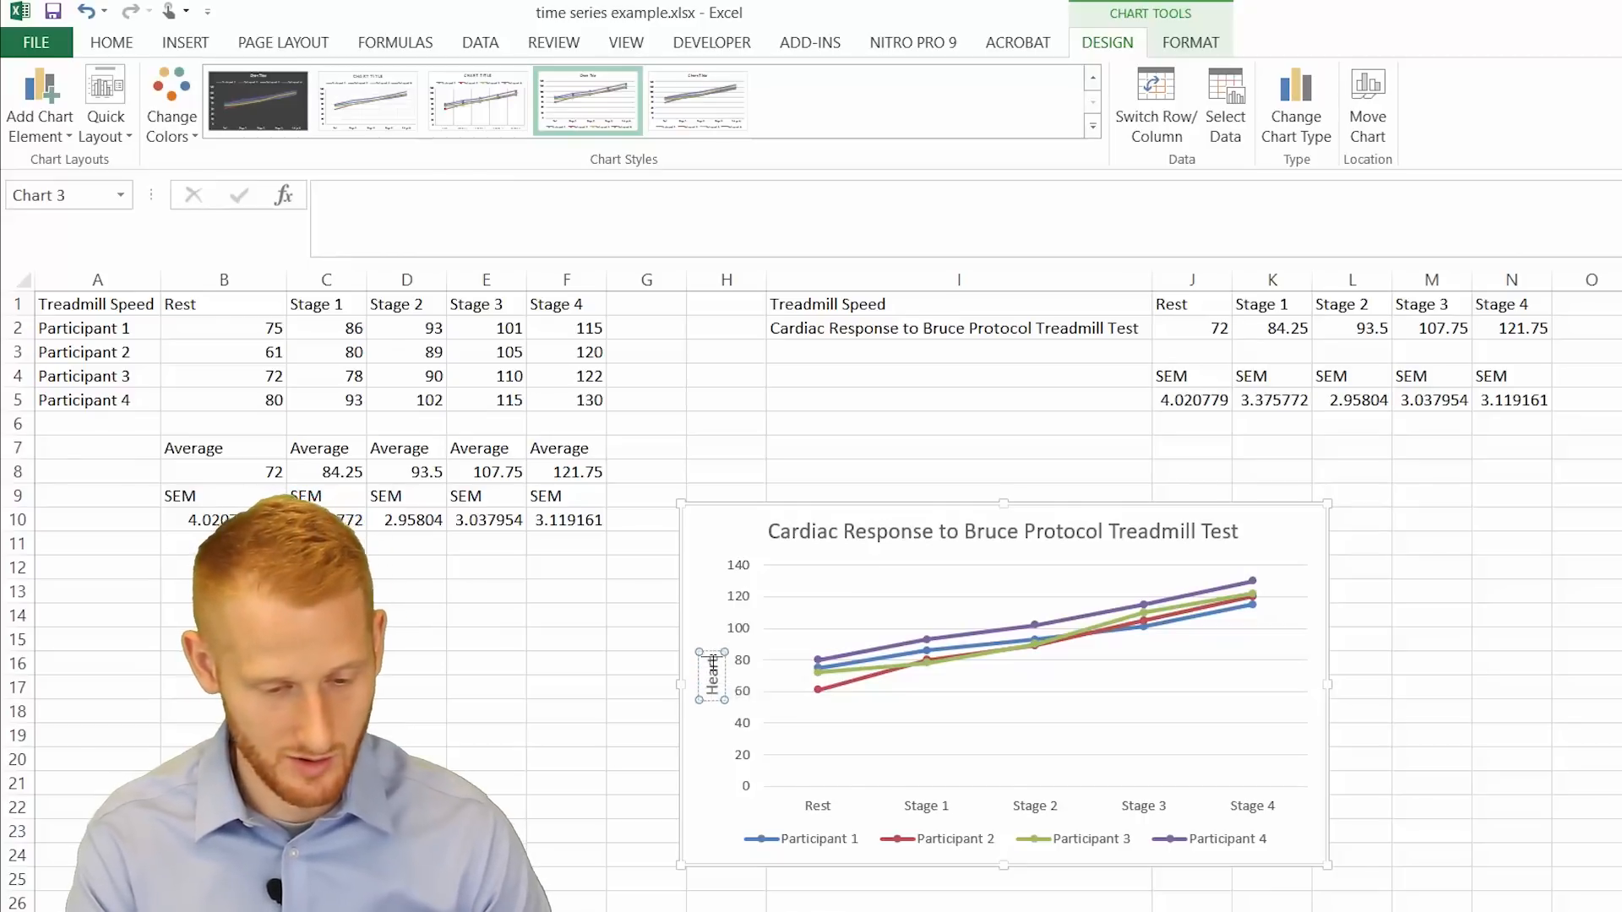
{"action": "mouse_move", "coordinate": [711, 676]}
{"action": "type", "text": " Rate (bpm)"}
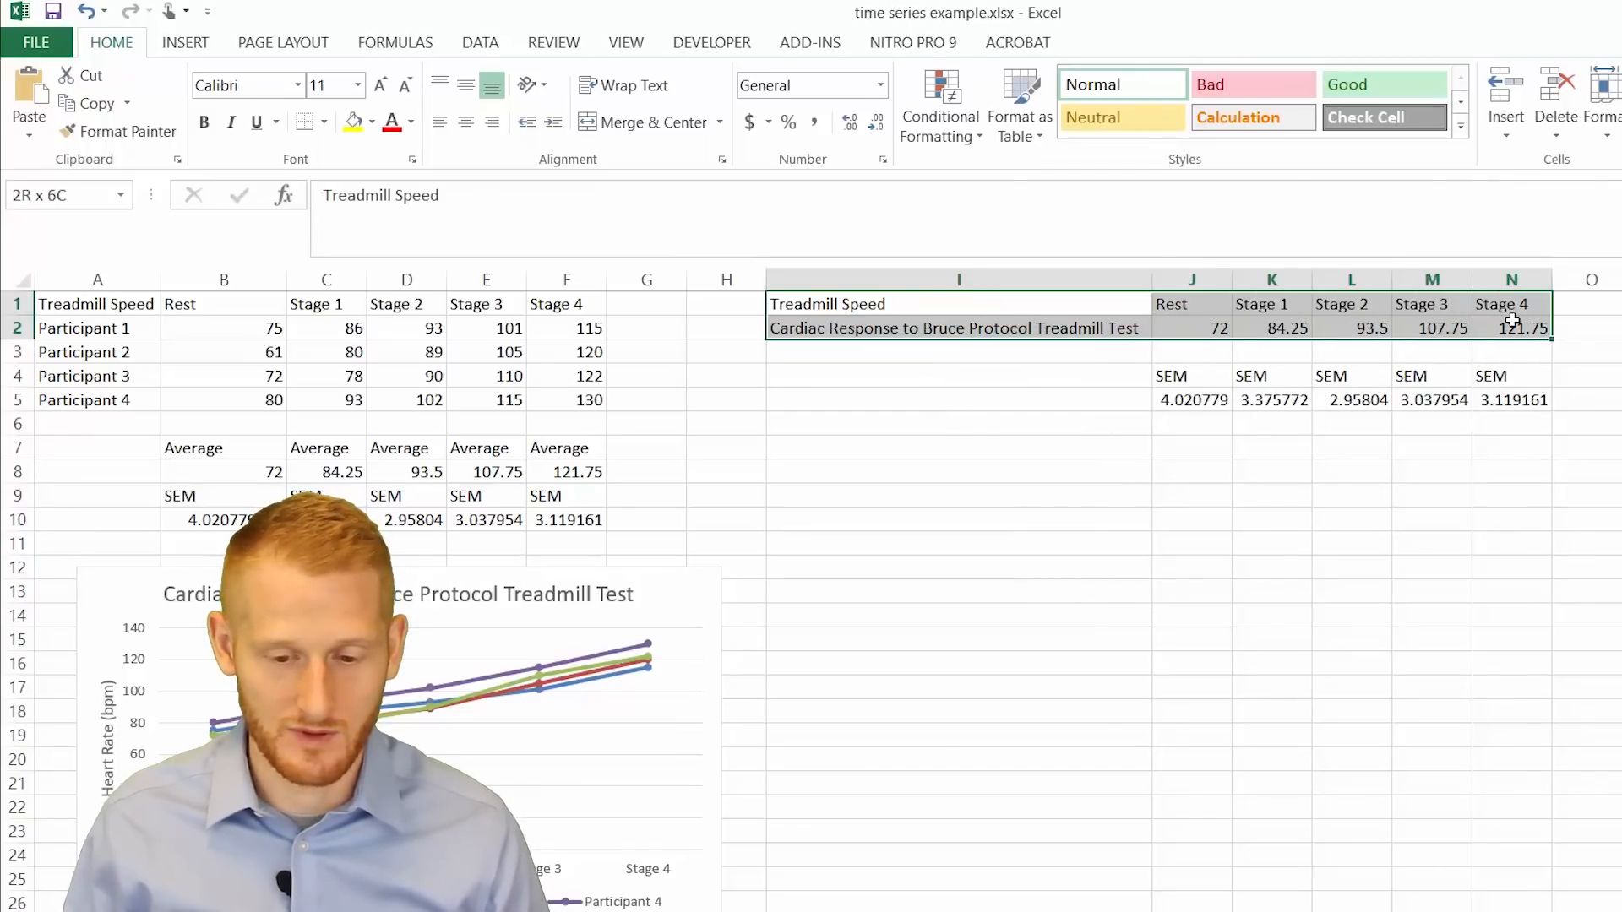
Select the average heart rate cells I1:N2 for a new chart
{"action": "left_click", "coordinate": [958, 303]}
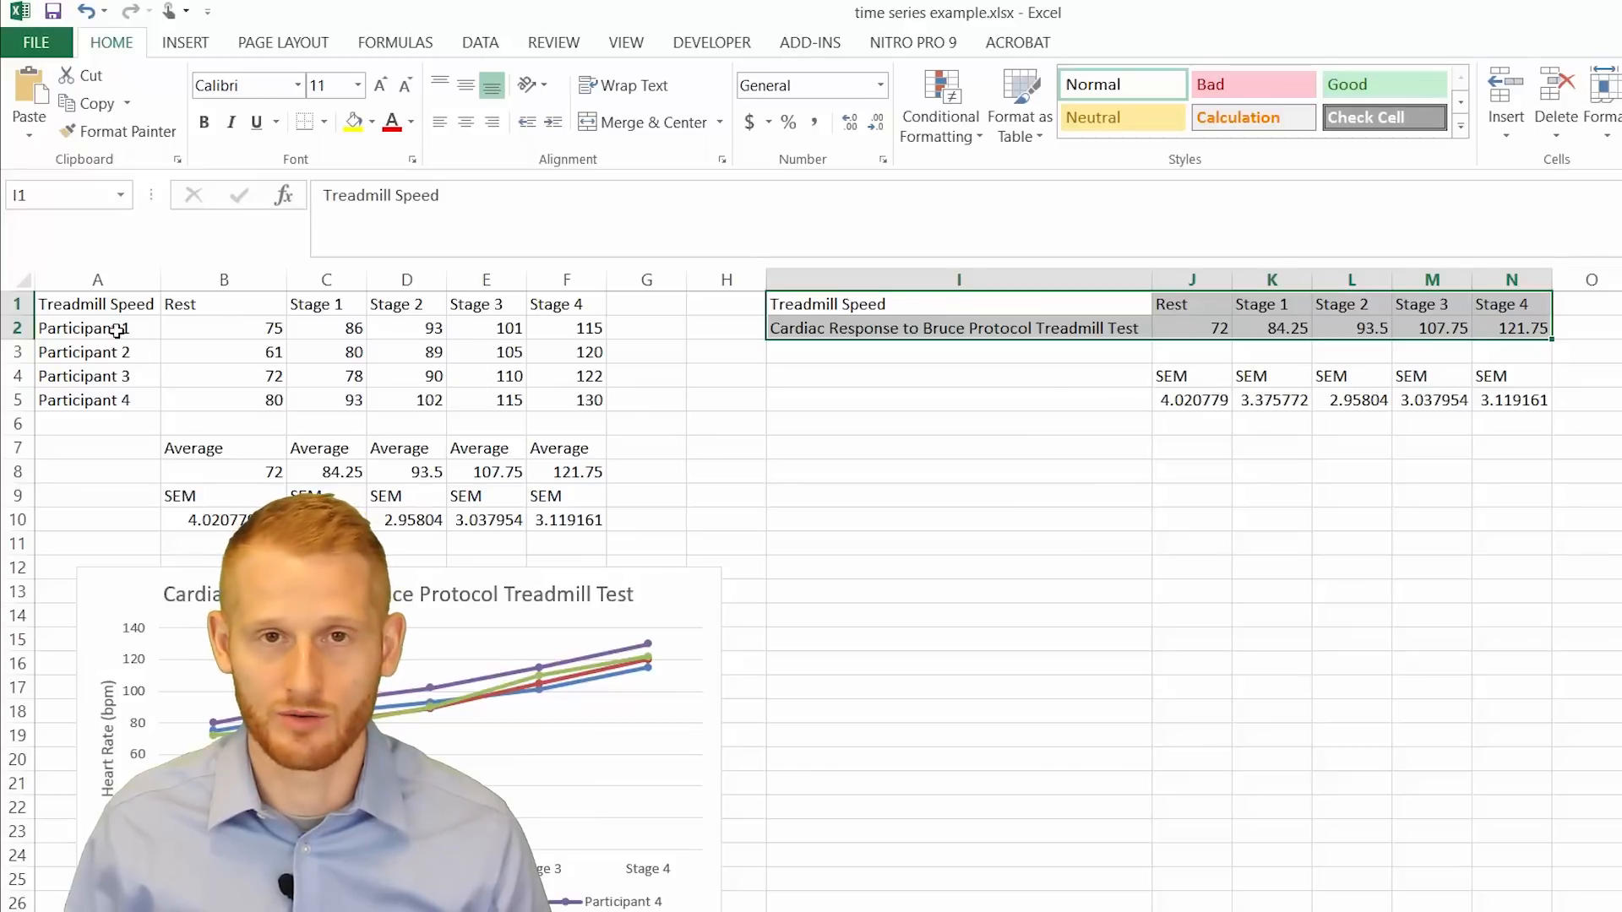
{"action": "mouse_move", "coordinate": [1195, 345]}
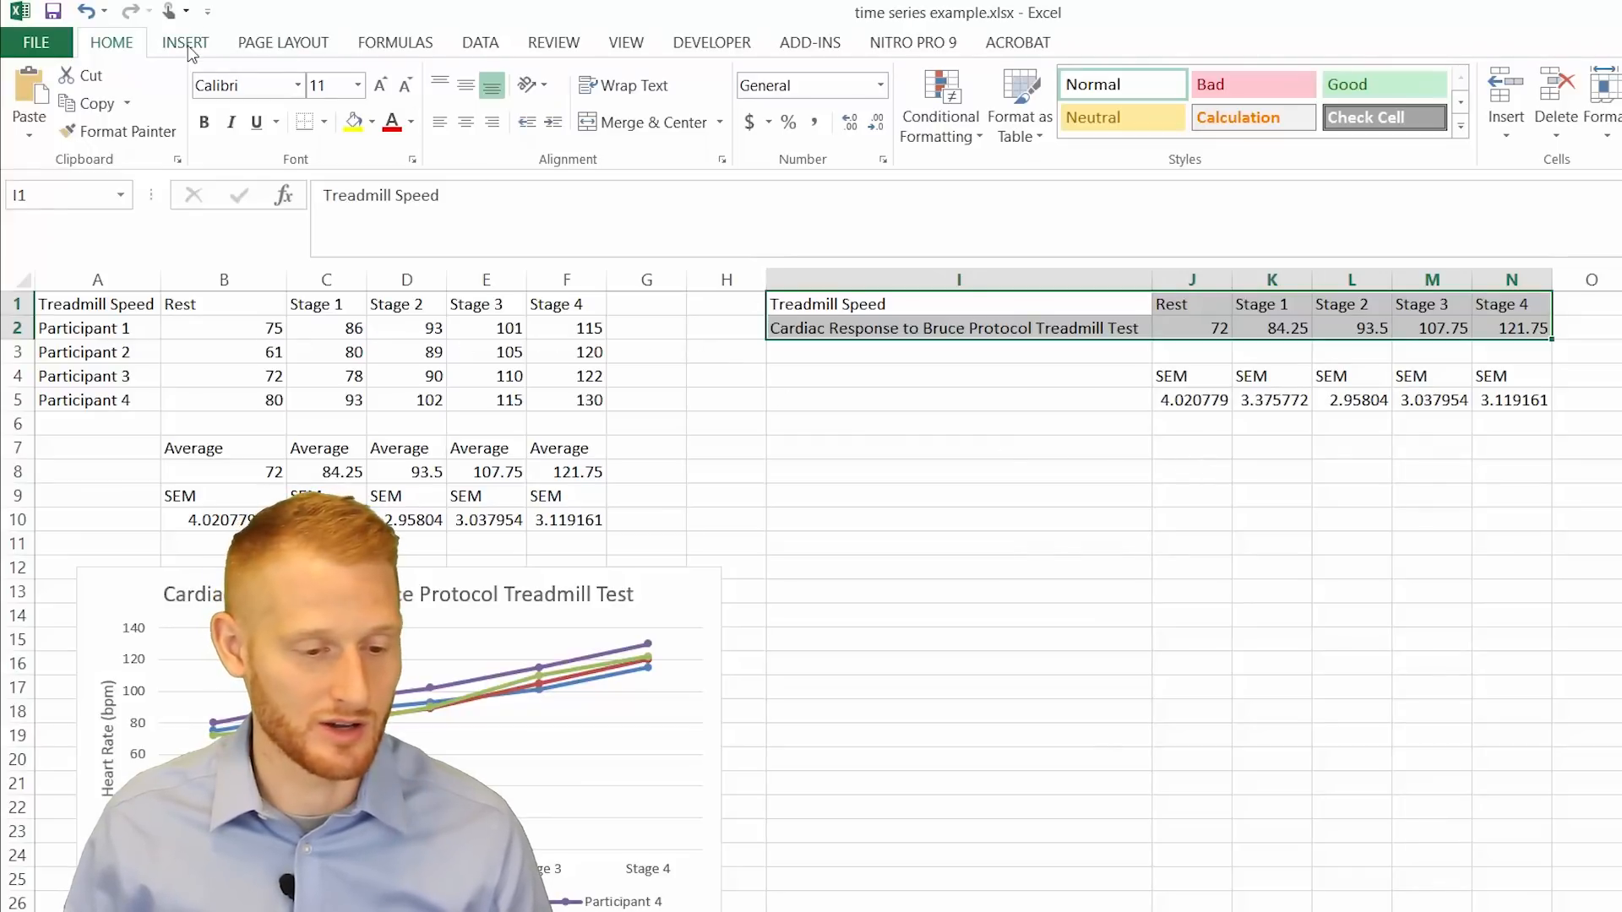
Insert a line with markers chart of the average heart rates
{"action": "left_click", "coordinate": [185, 42]}
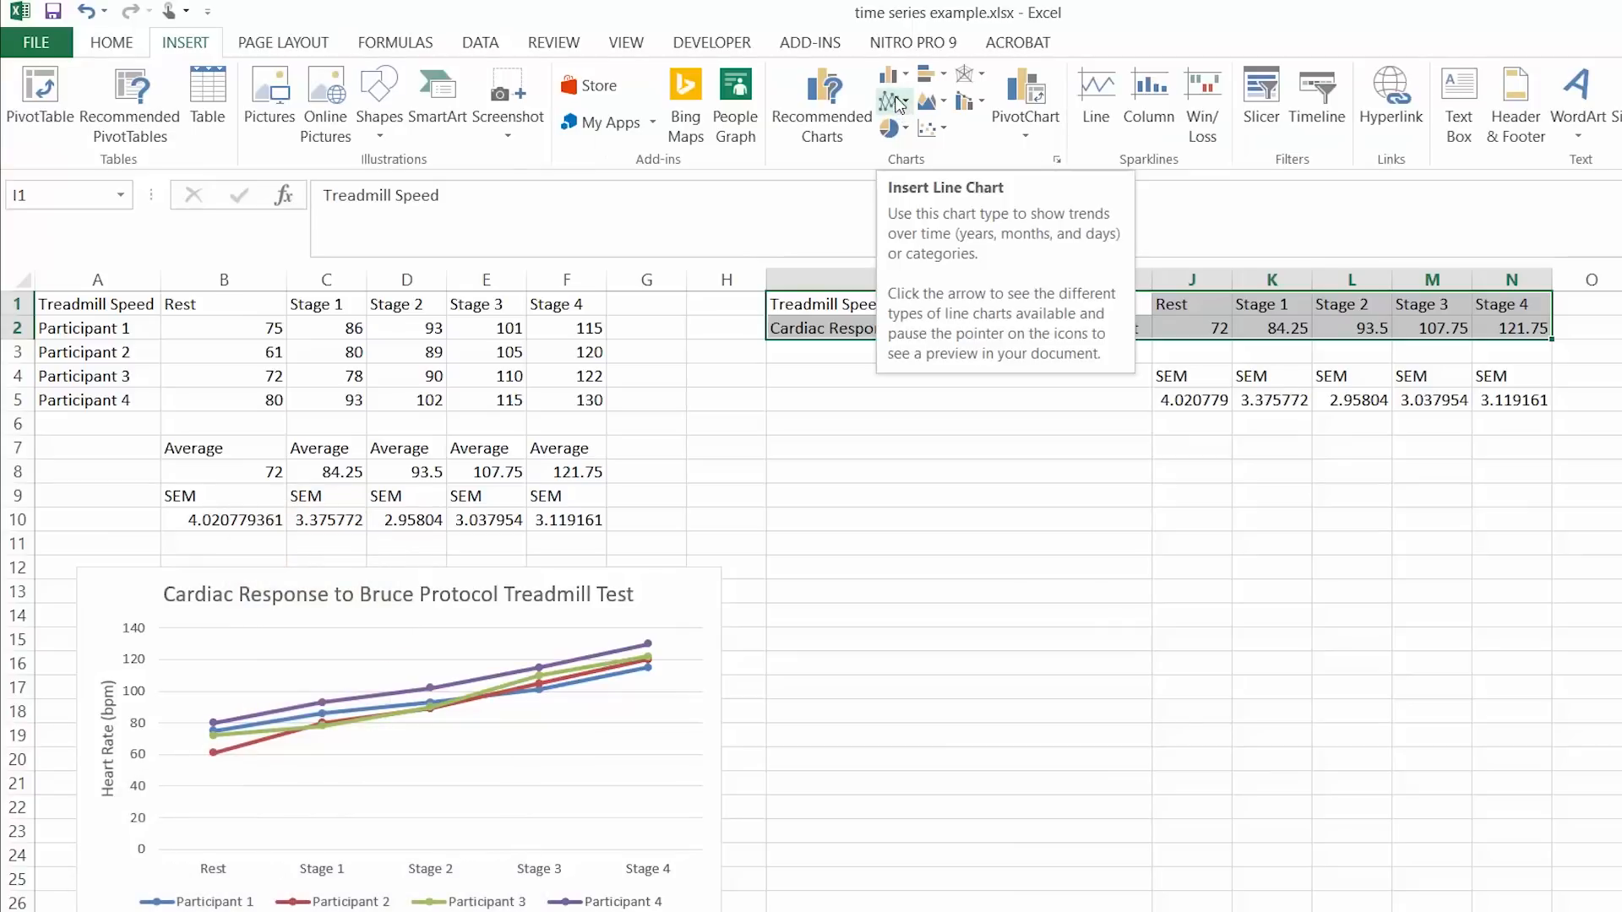
{"action": "mouse_move", "coordinate": [893, 101]}
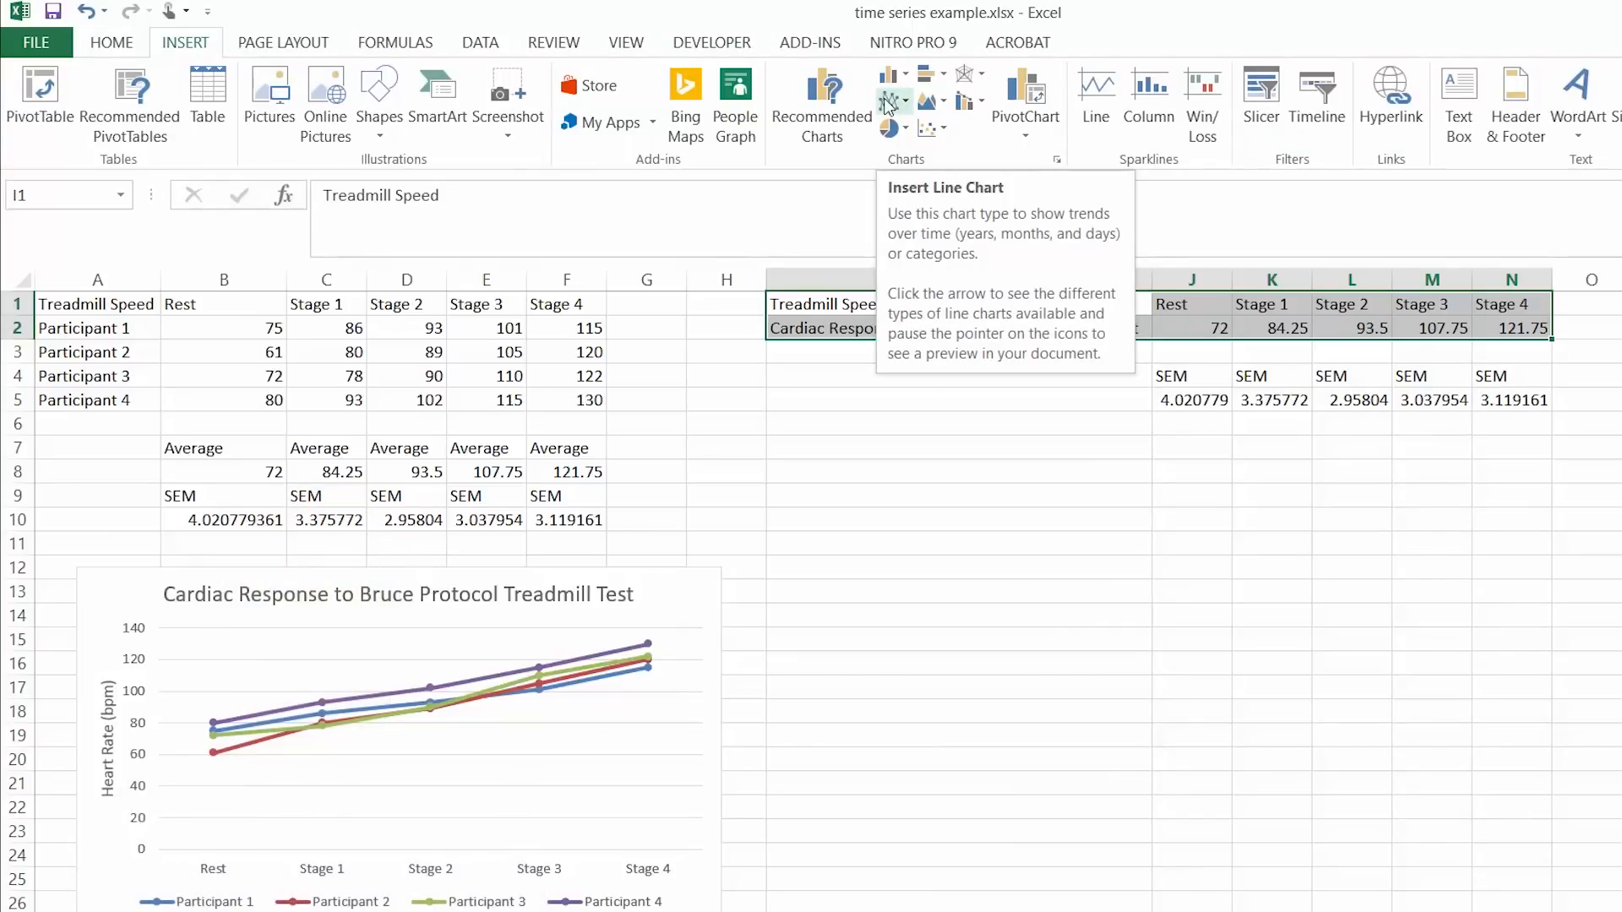
{"action": "left_click", "coordinate": [889, 100]}
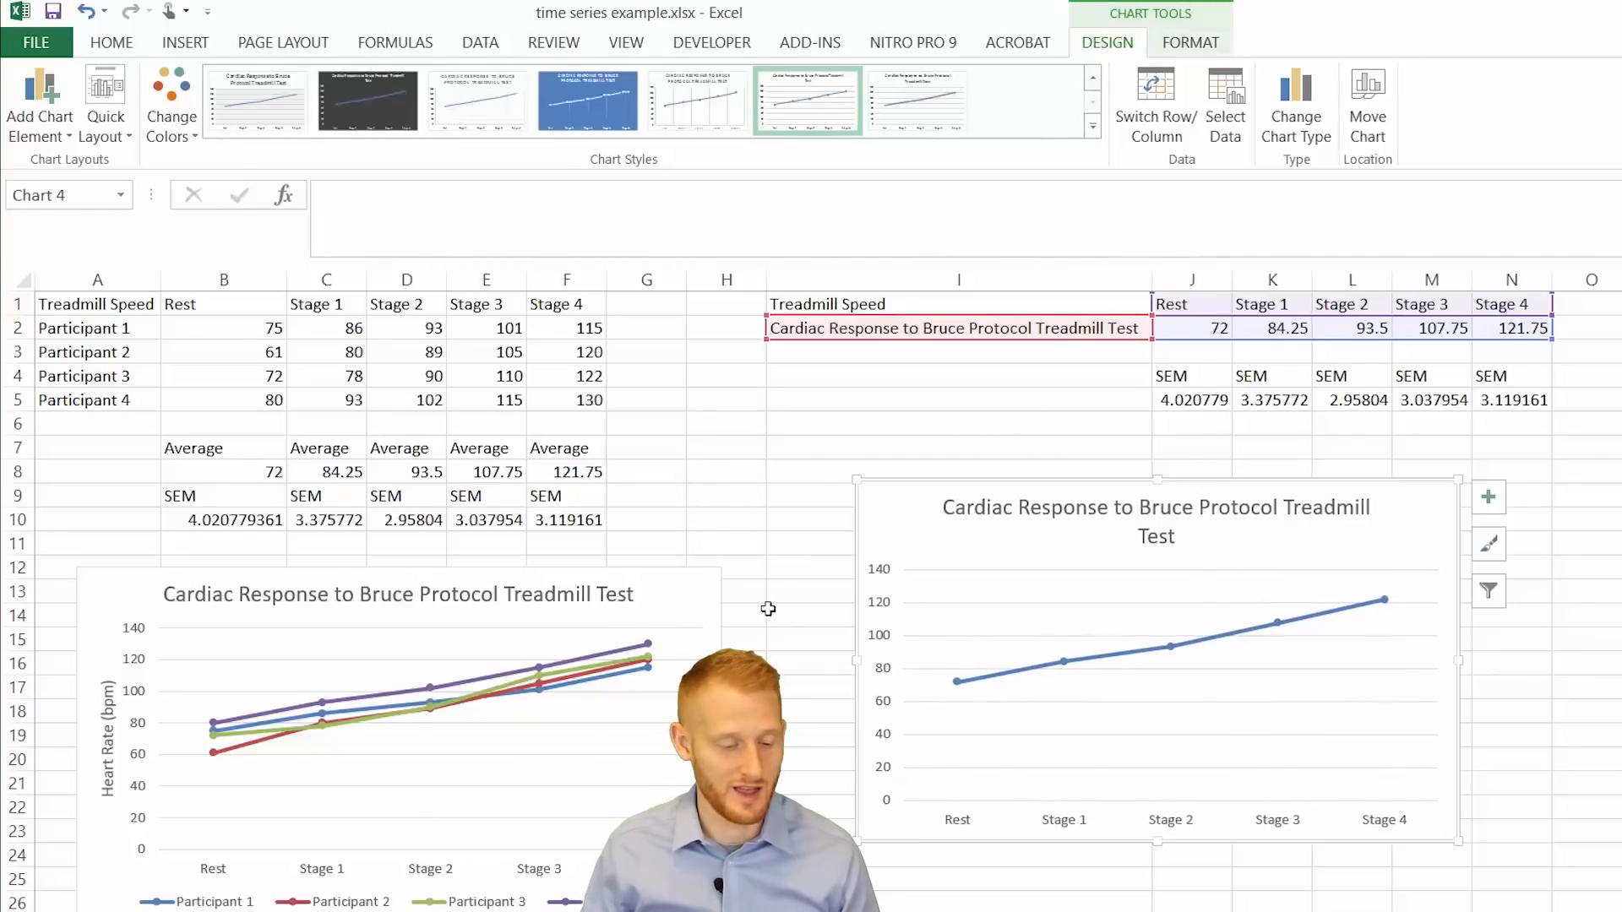
{"action": "mouse_move", "coordinate": [507, 708]}
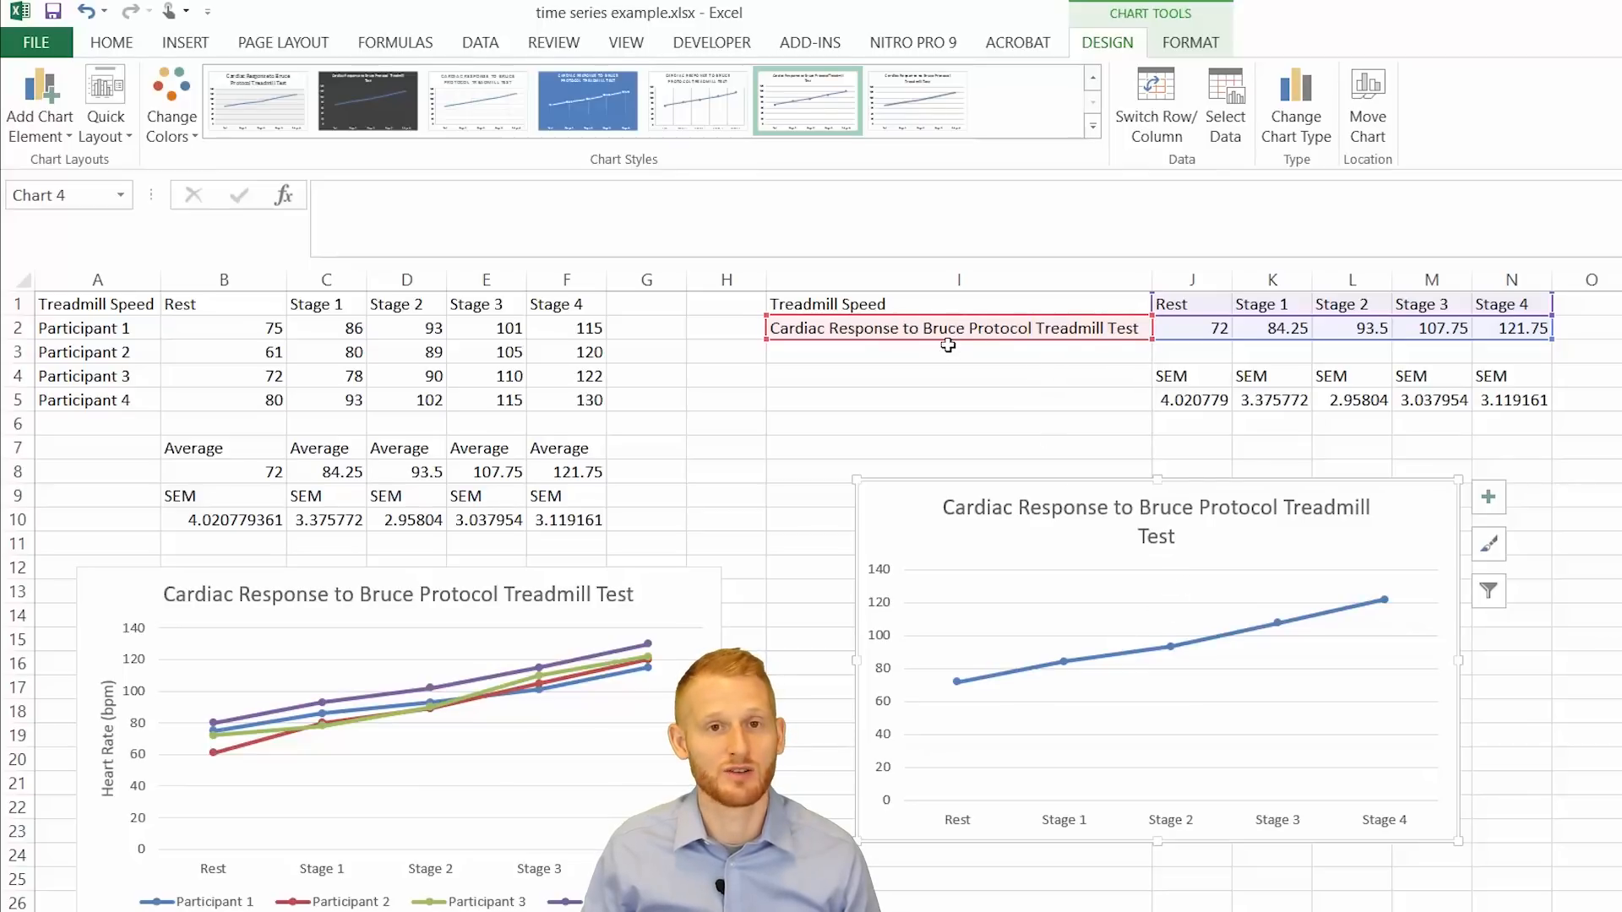
{"action": "mouse_move", "coordinate": [1360, 595]}
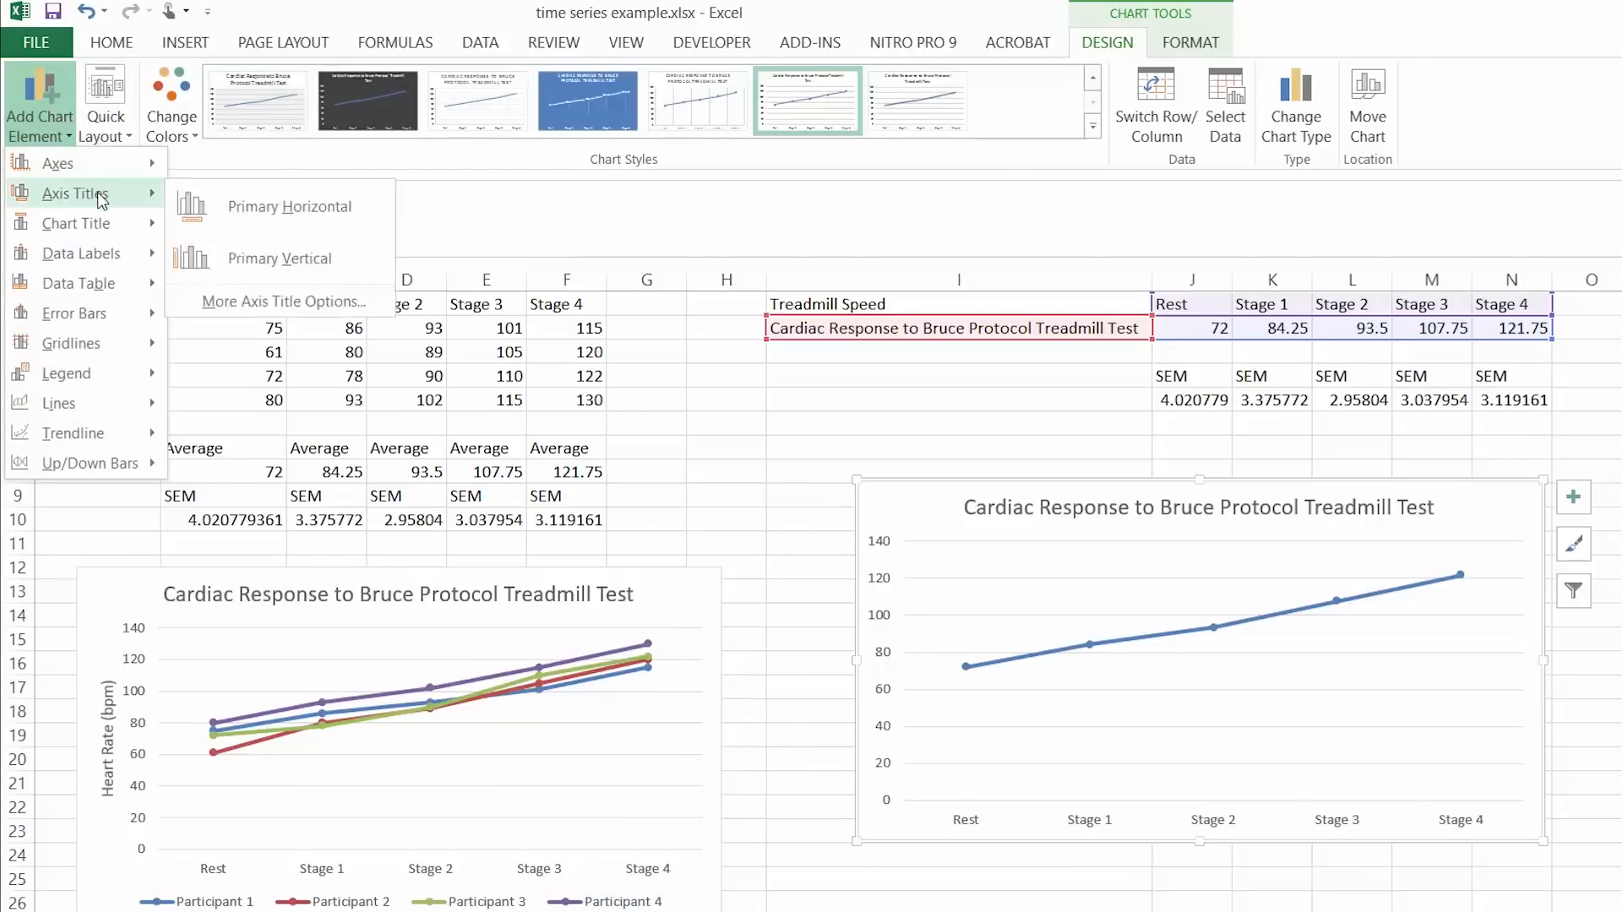
Add a 'Heart Rate (bpm)' primary vertical axis title to the averages chart
{"action": "left_click", "coordinate": [278, 258]}
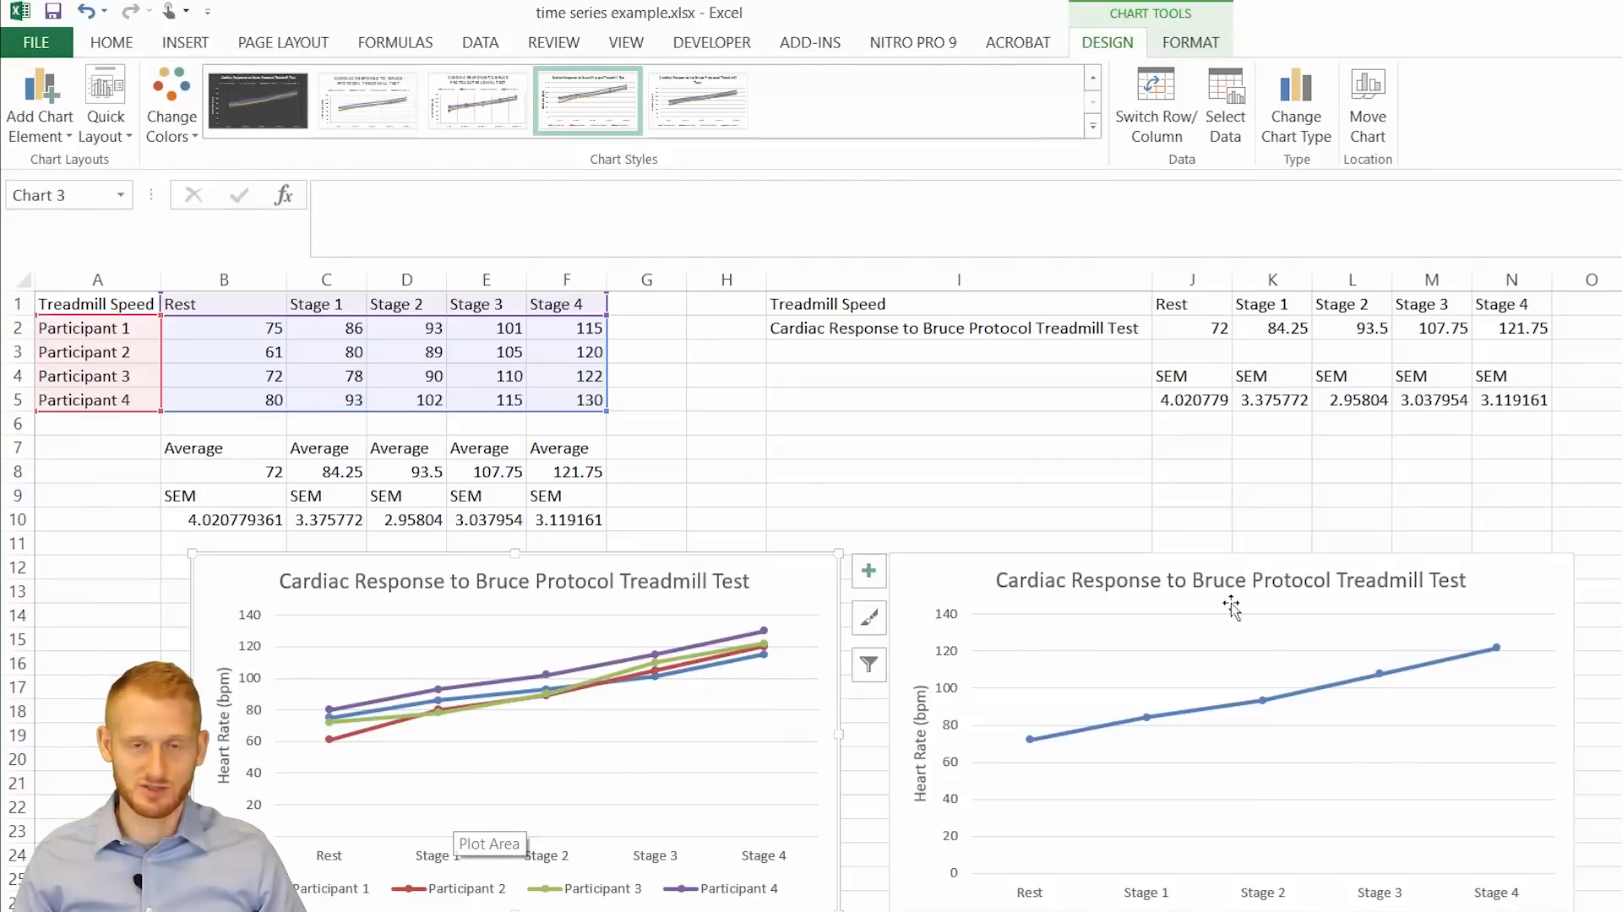
{"action": "mouse_move", "coordinate": [1284, 538]}
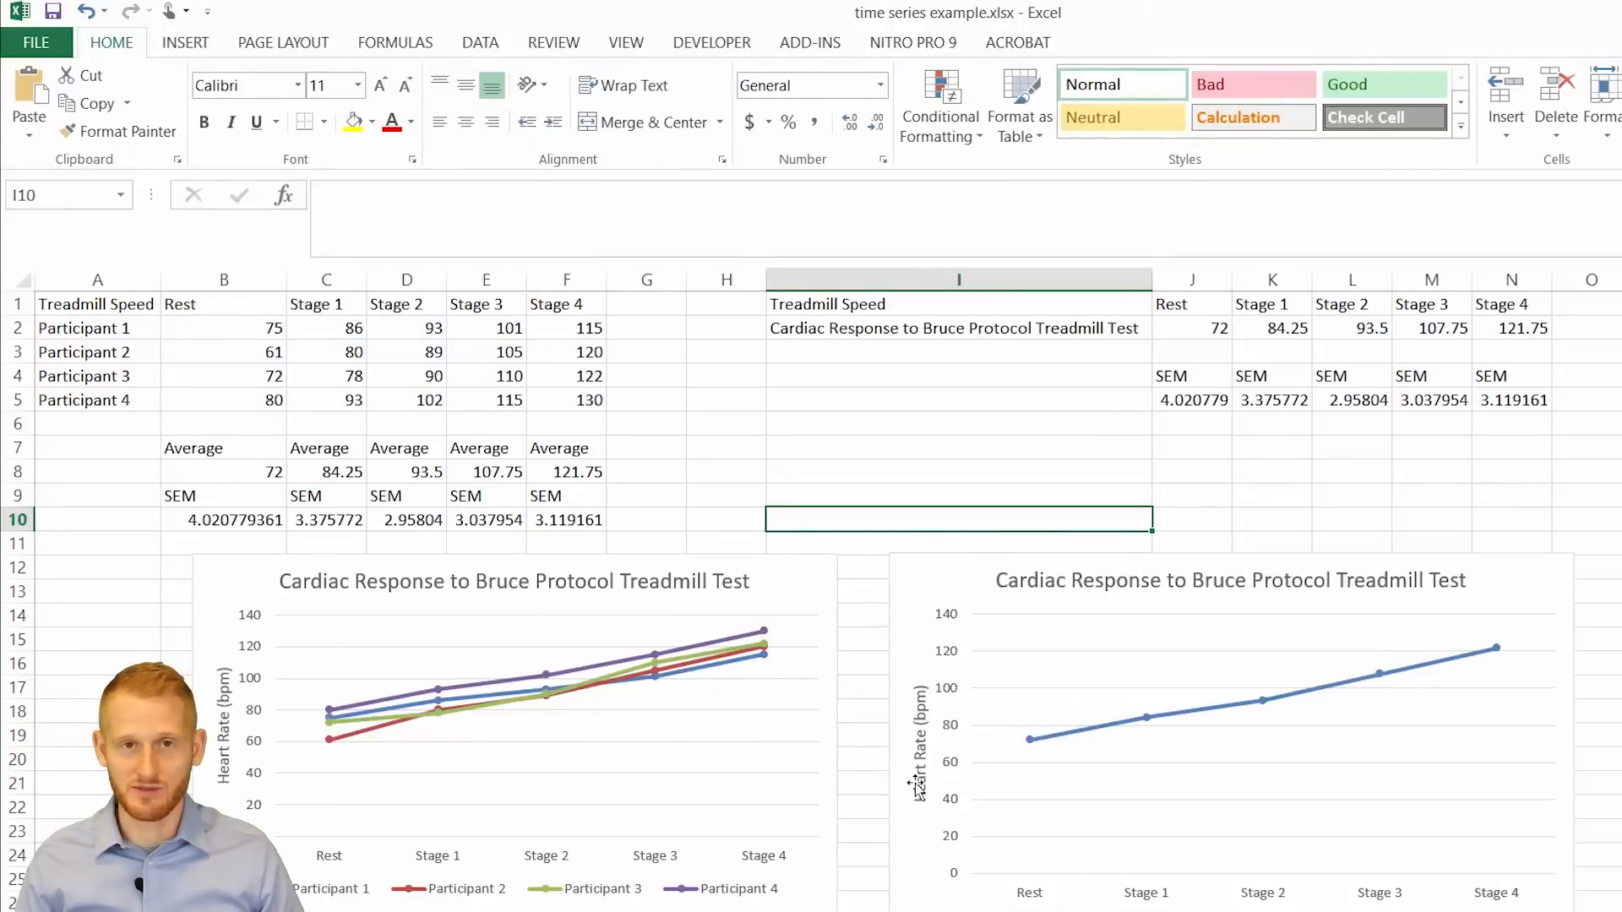
{"action": "mouse_move", "coordinate": [914, 789]}
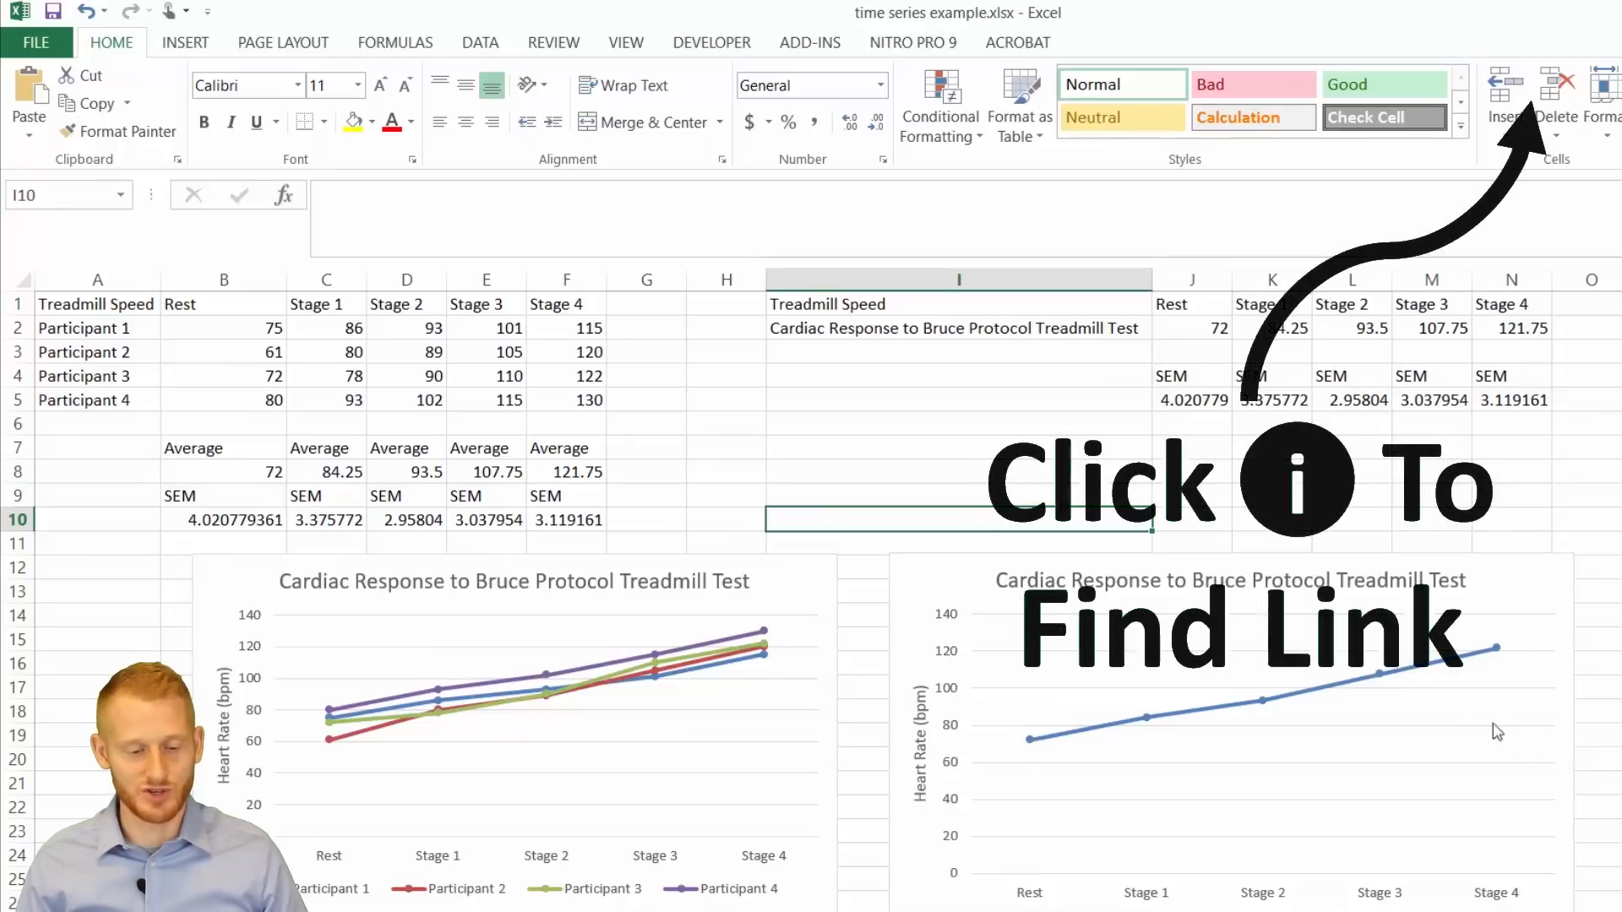
{"action": "mouse_move", "coordinate": [805, 860]}
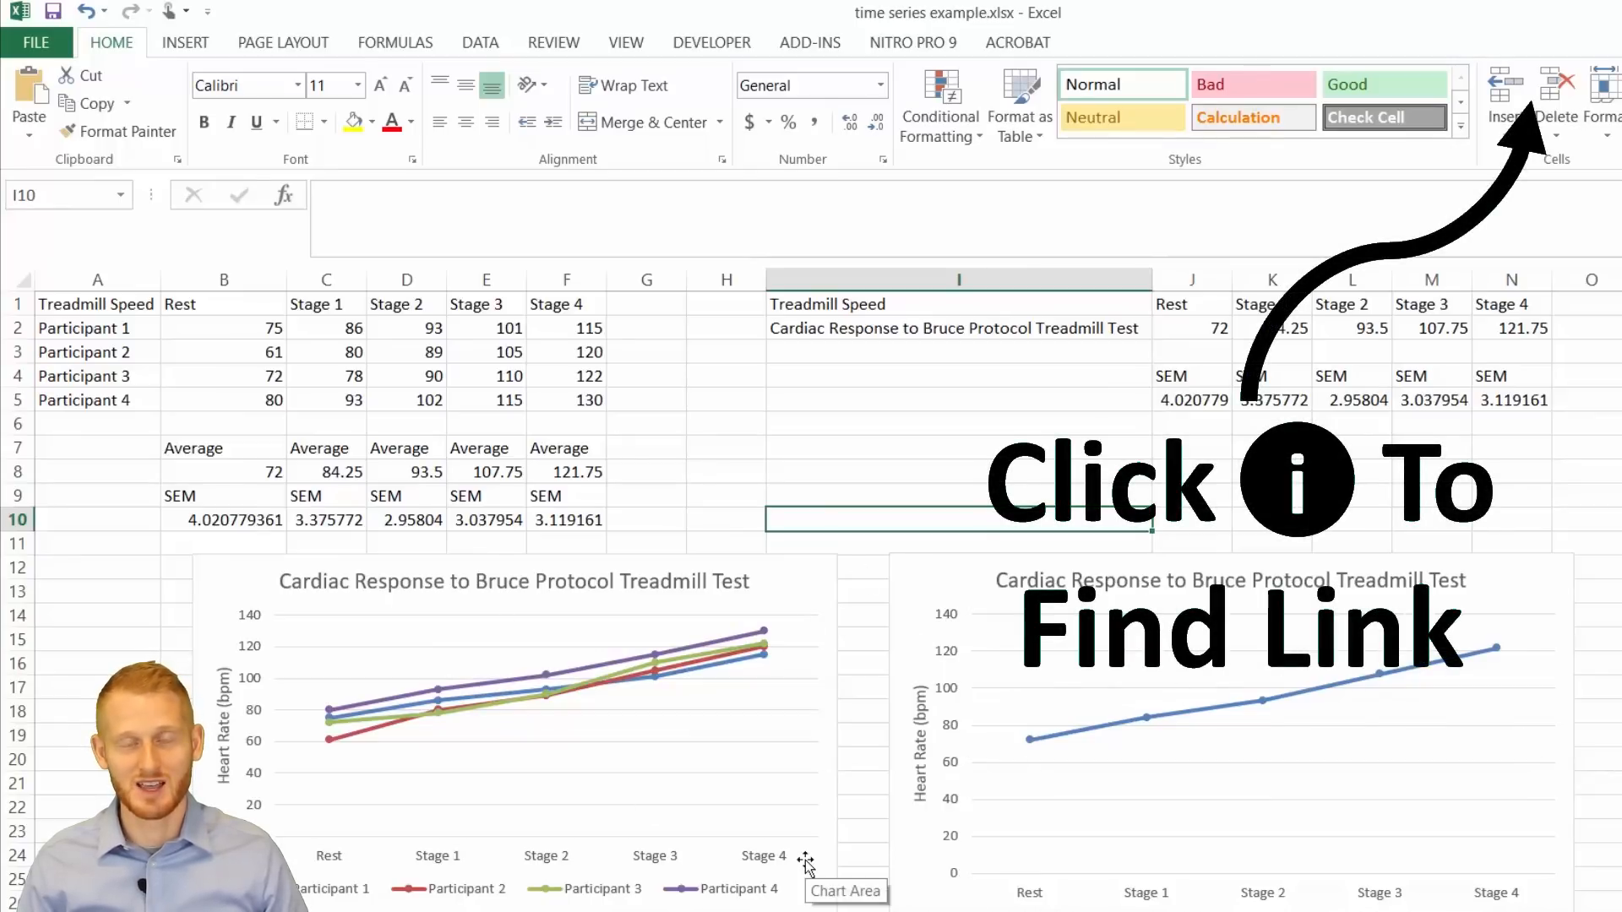